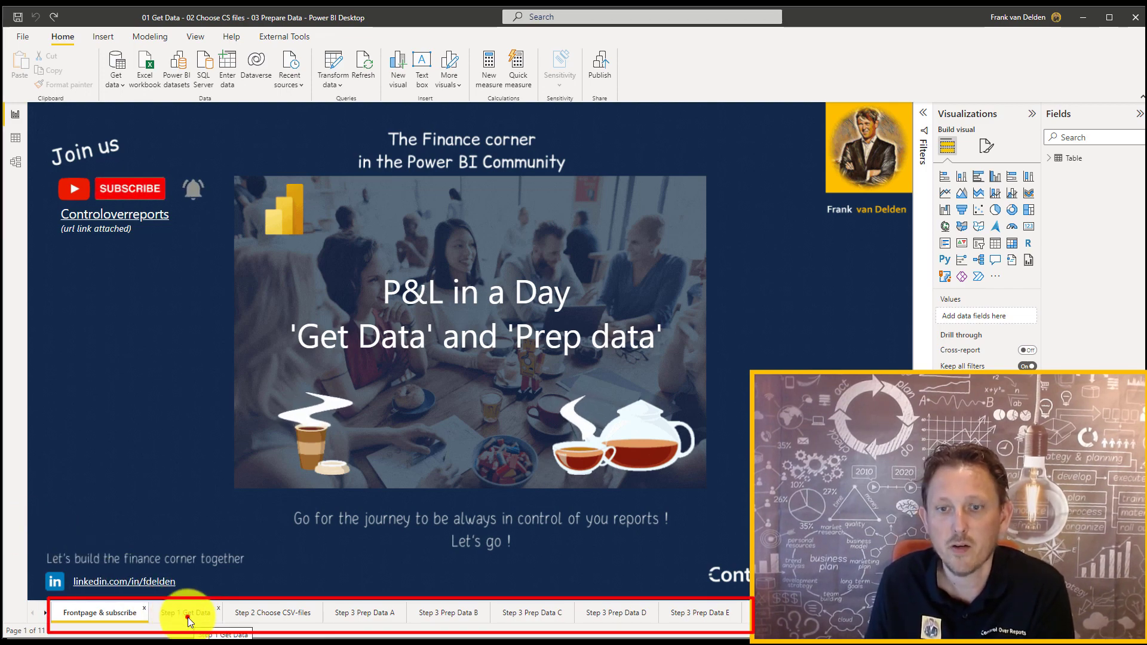
Tour the report pages Step 1 Get Data, Step 2 Choose CSV-files and Step 3 Prep Data A
left_click(185, 612)
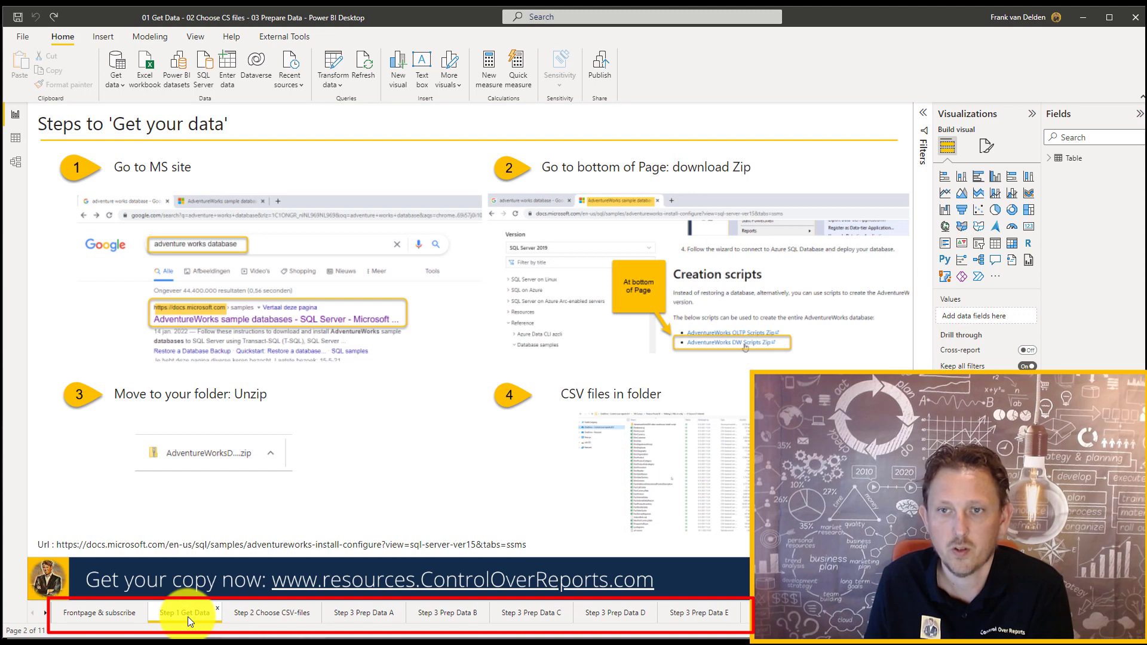
left_click(271, 611)
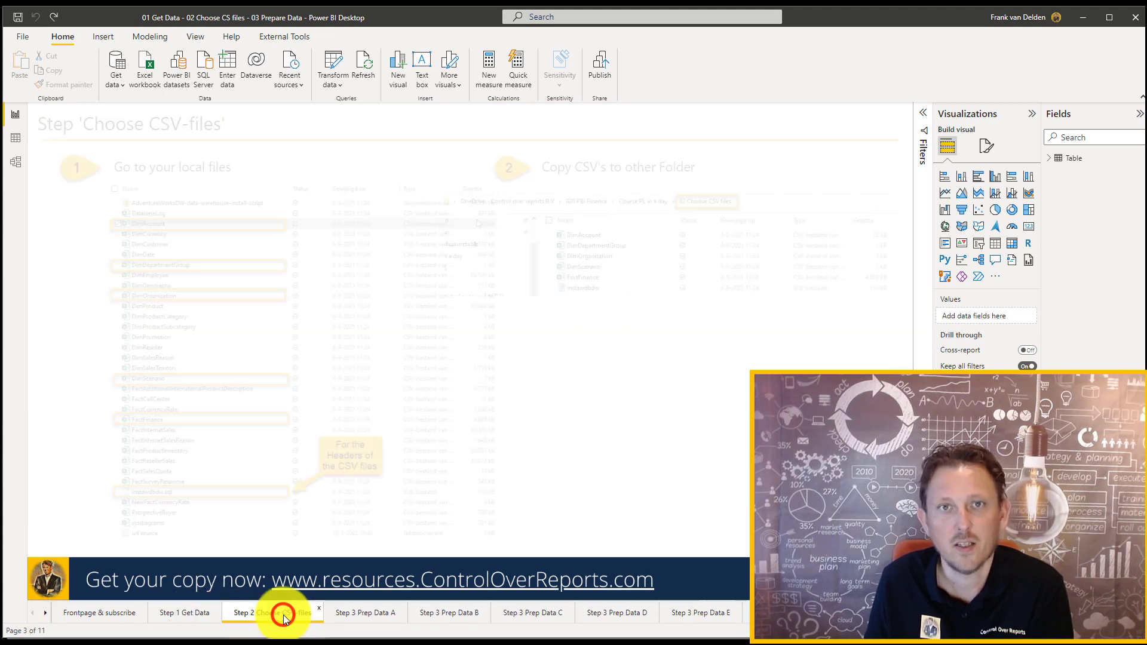
left_click(269, 611)
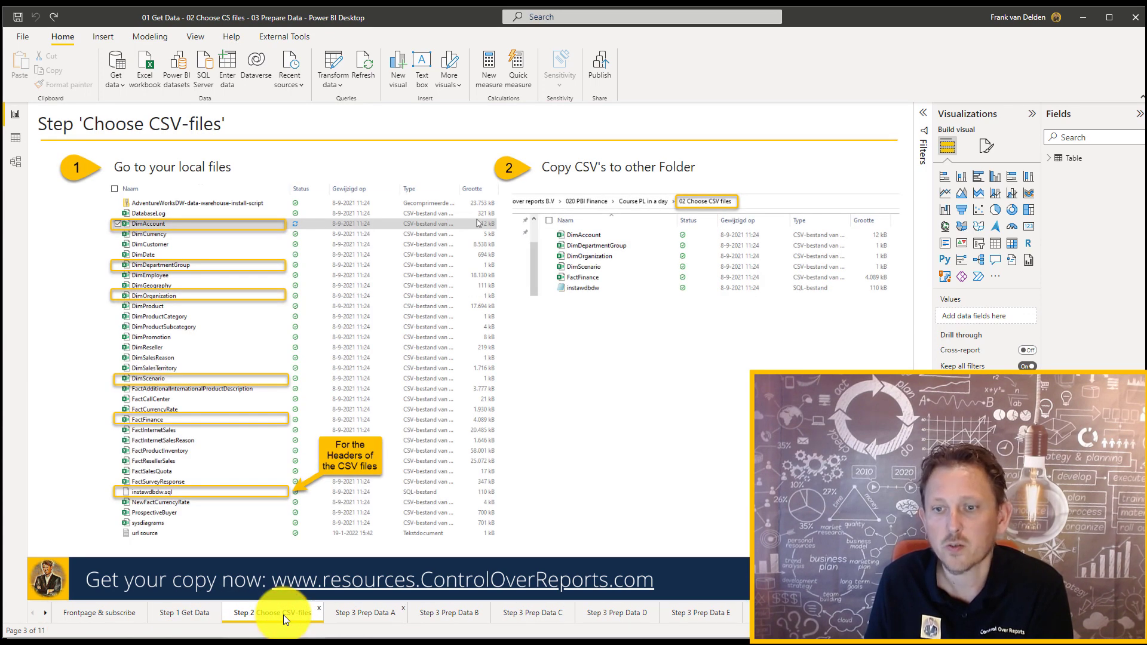
left_click(363, 612)
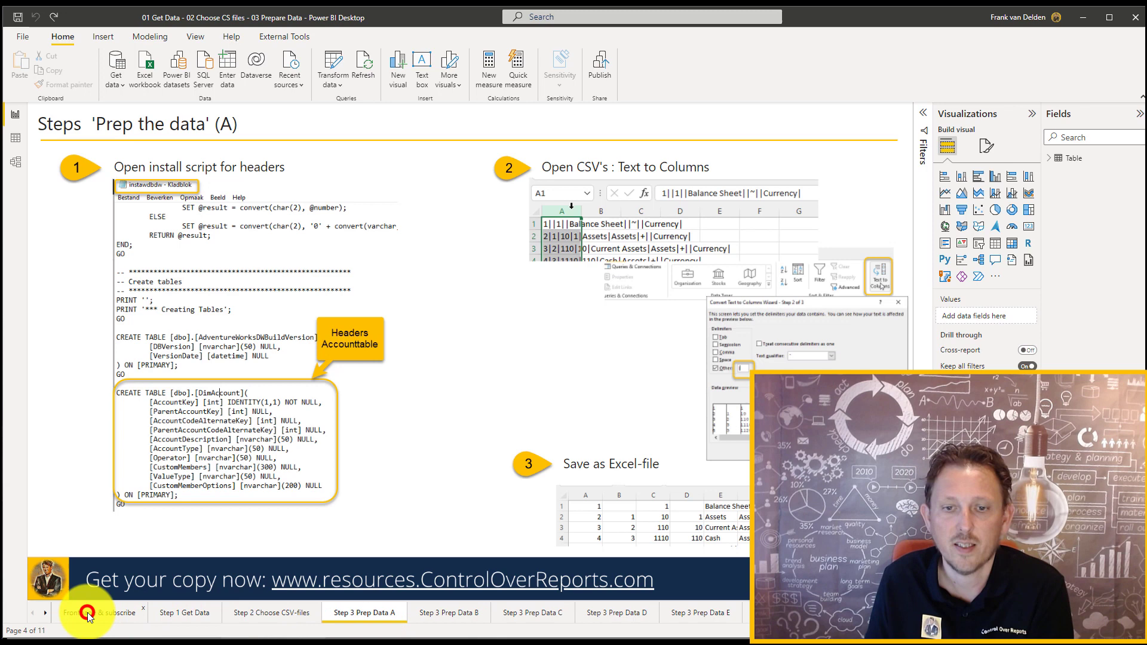
left_click(100, 611)
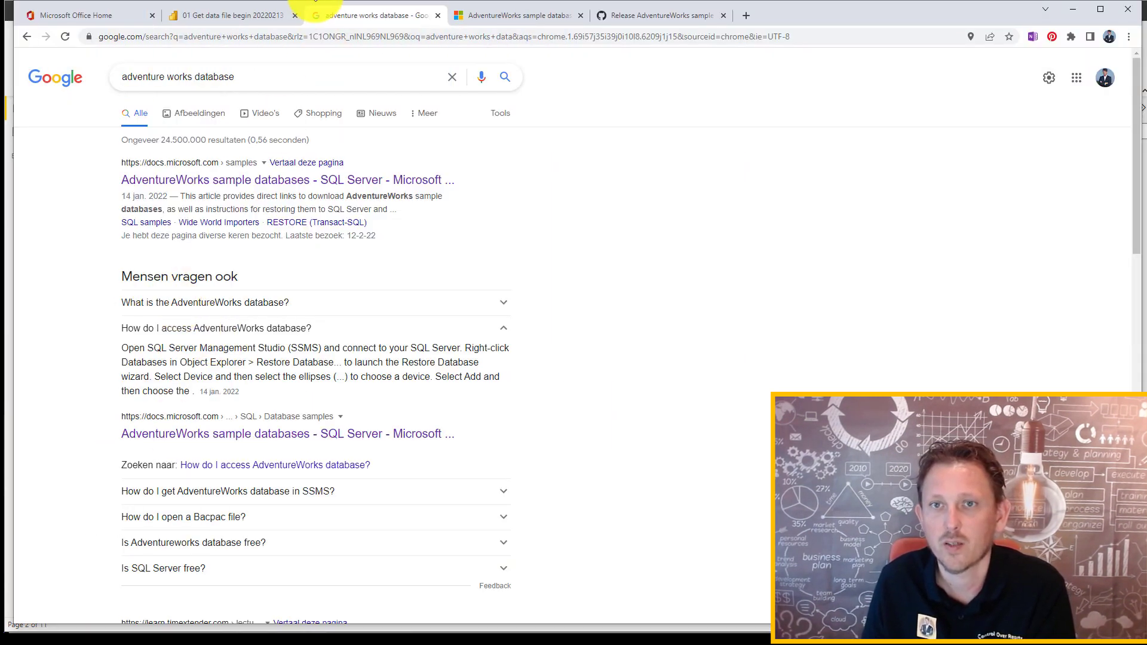
View the adventure works database search results and read the AdventureWorks sample databases article
left_click(256, 77)
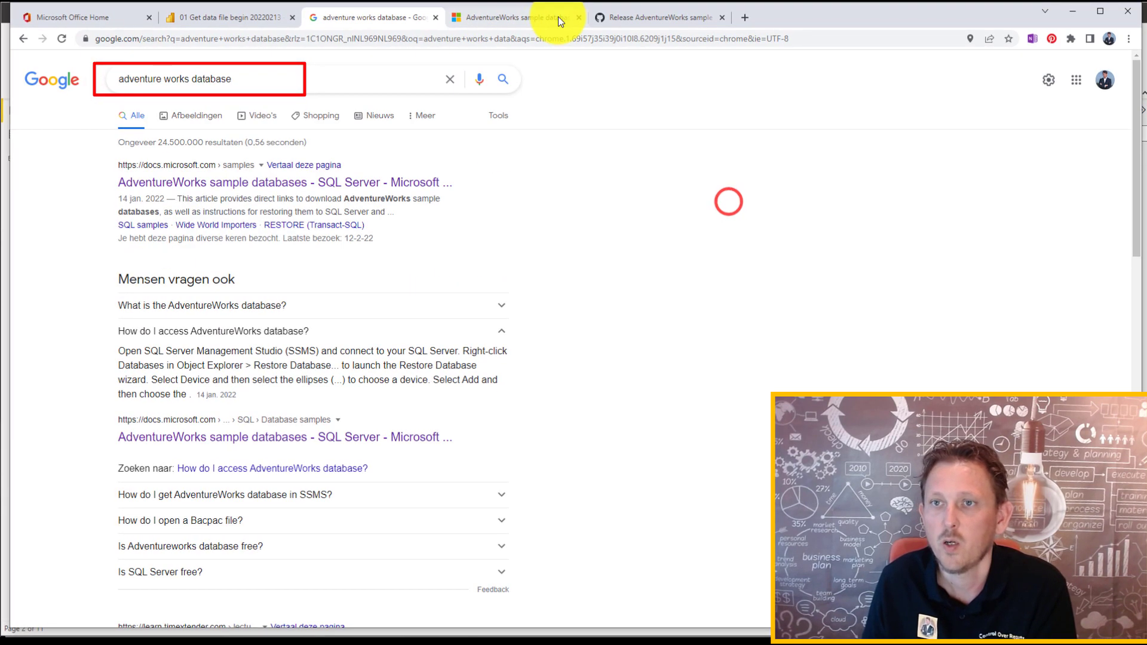
left_click(512, 16)
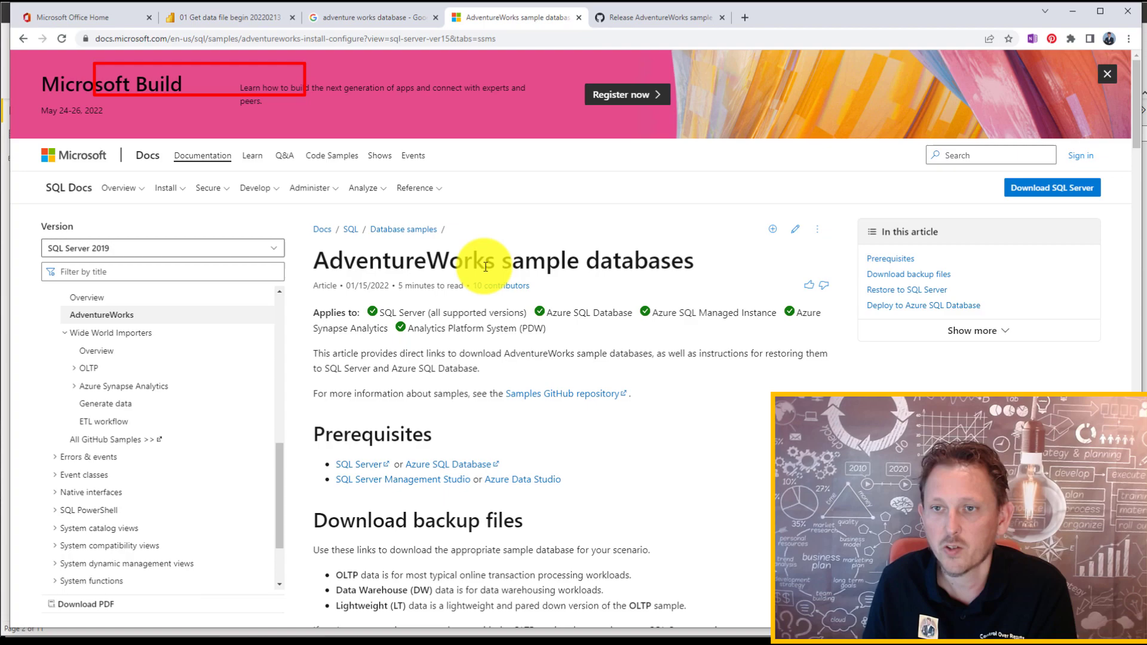
scroll("down", 3)
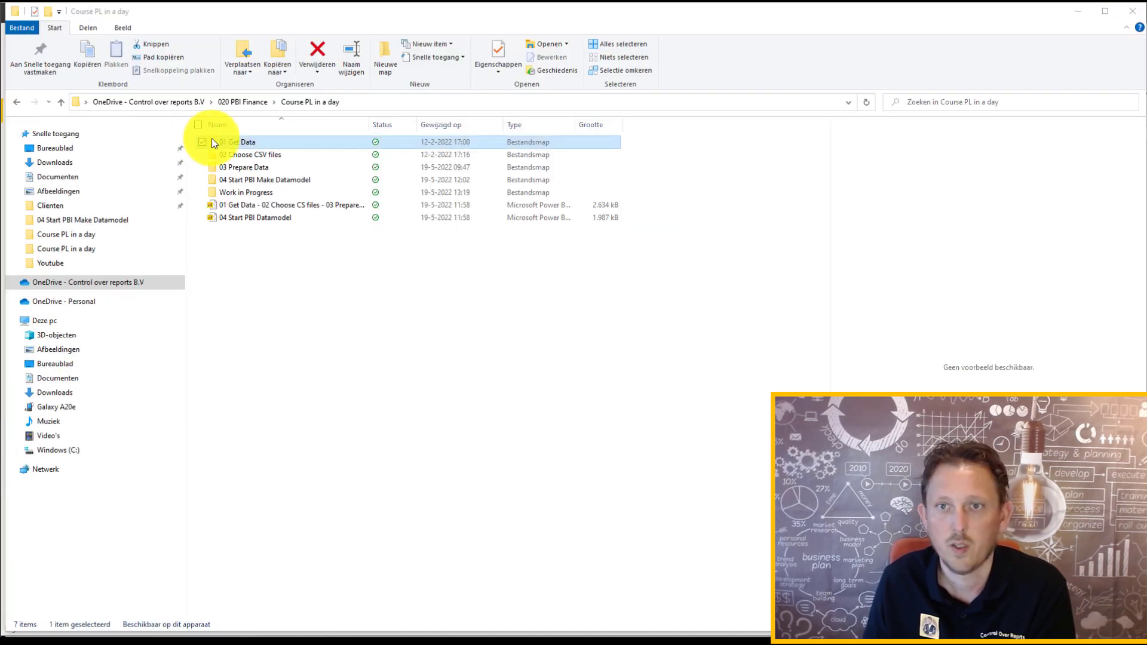
Enter the 01 Get Data folder holding the AdventureWorks CSV files and SQL script
double_click(241, 142)
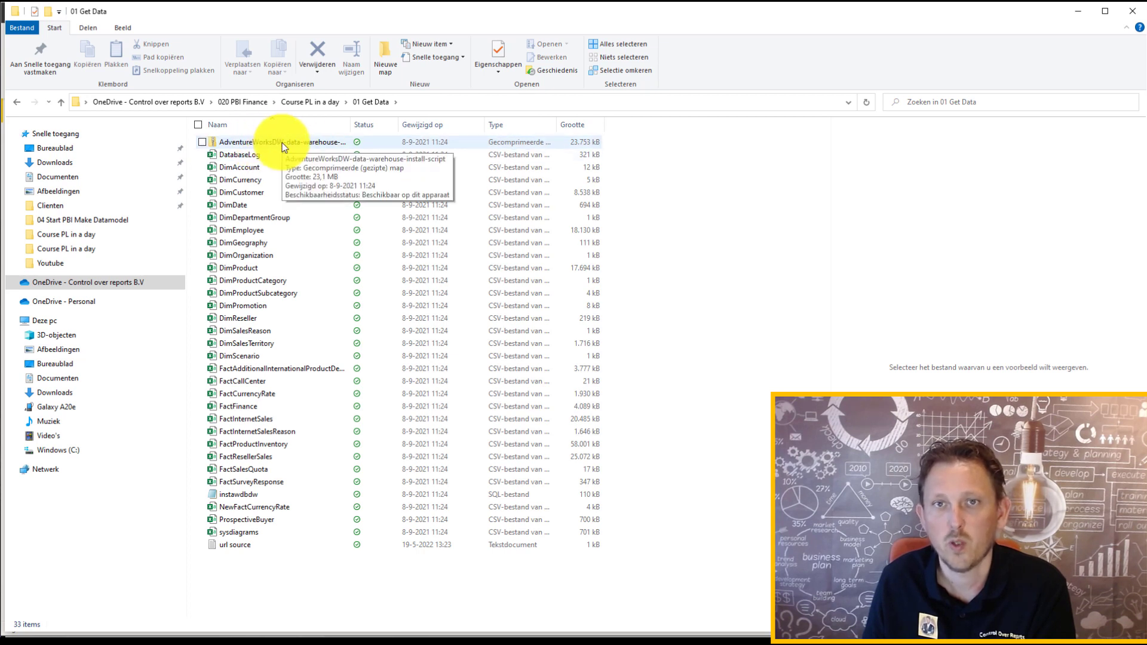
mouse_move(370, 101)
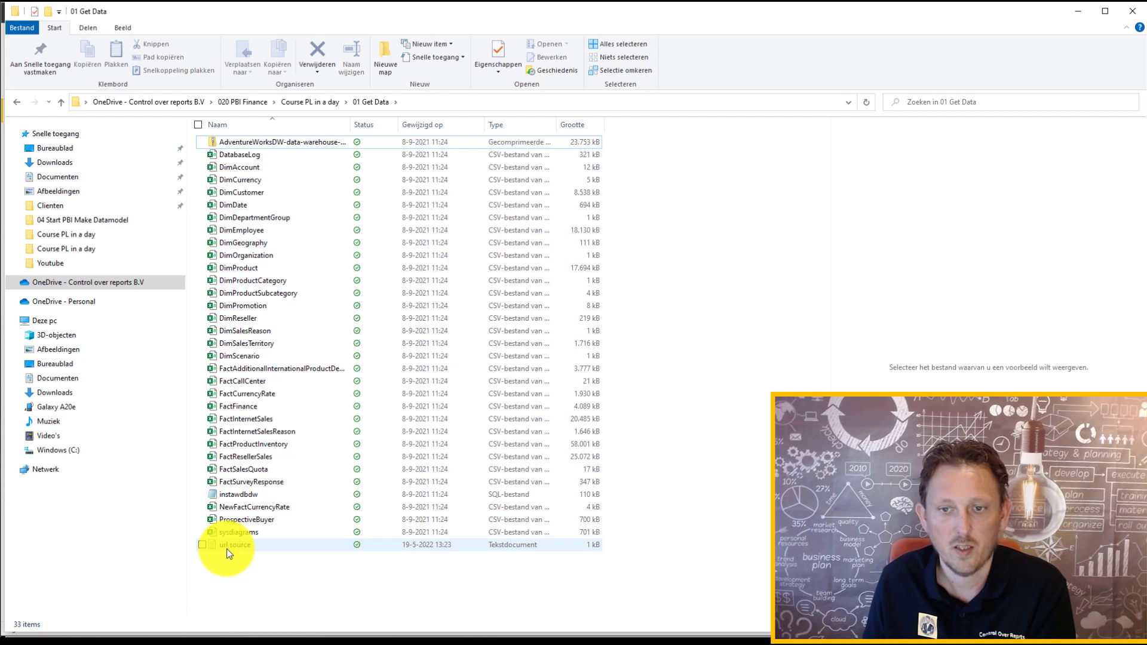
mouse_move(230, 548)
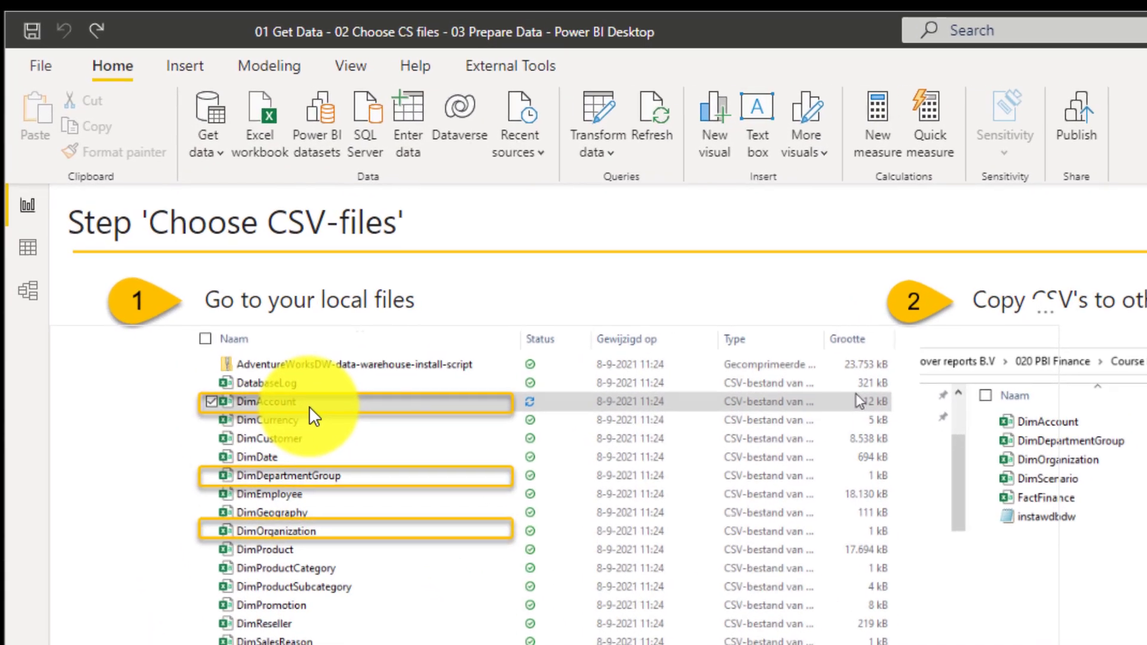
Review the Step 2 Choose CSV-files page listing the needed Dim, Fact and SQL files
scroll("down", 3)
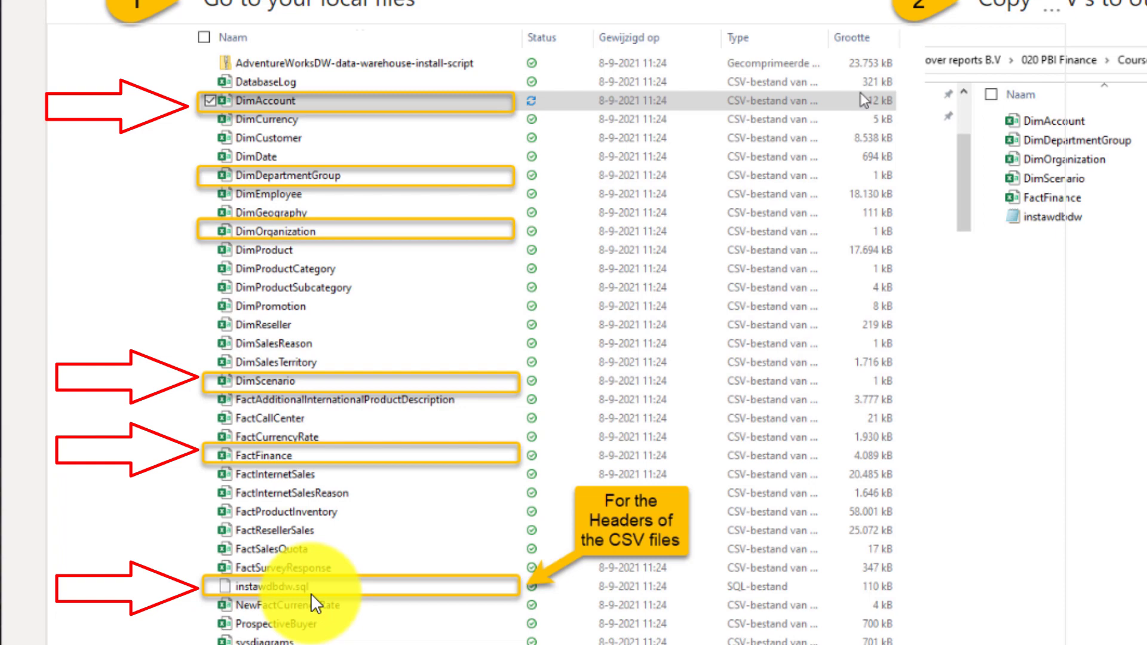
mouse_move(325, 461)
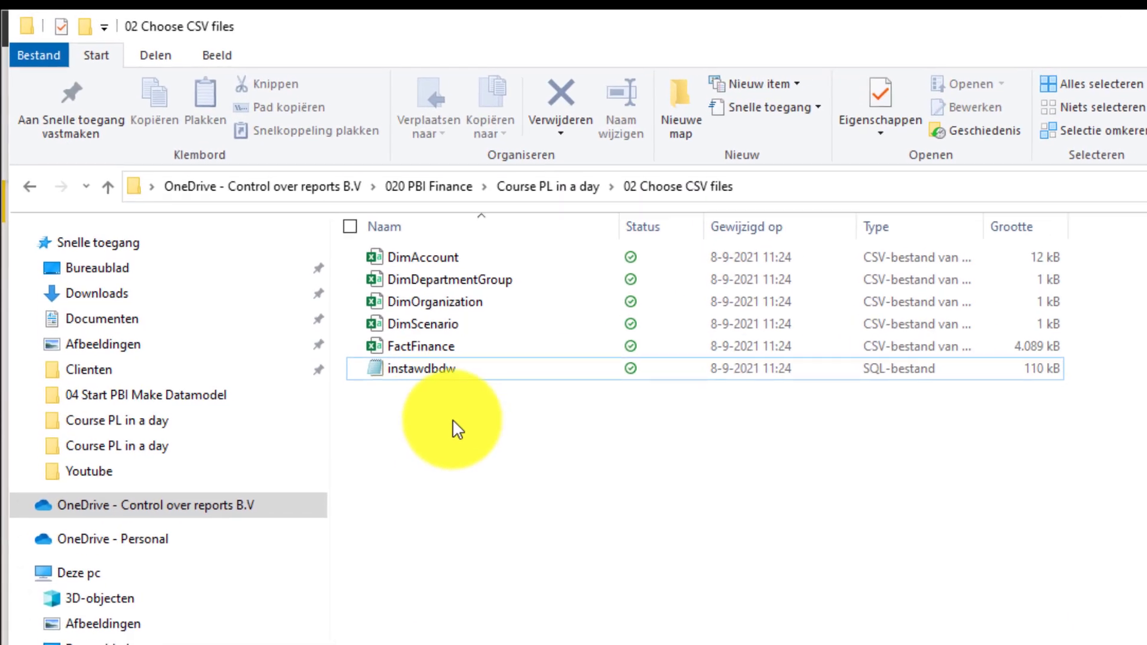
Inspect the file list of the 02 Choose CSV files folder with its six copied files
left_click(410, 372)
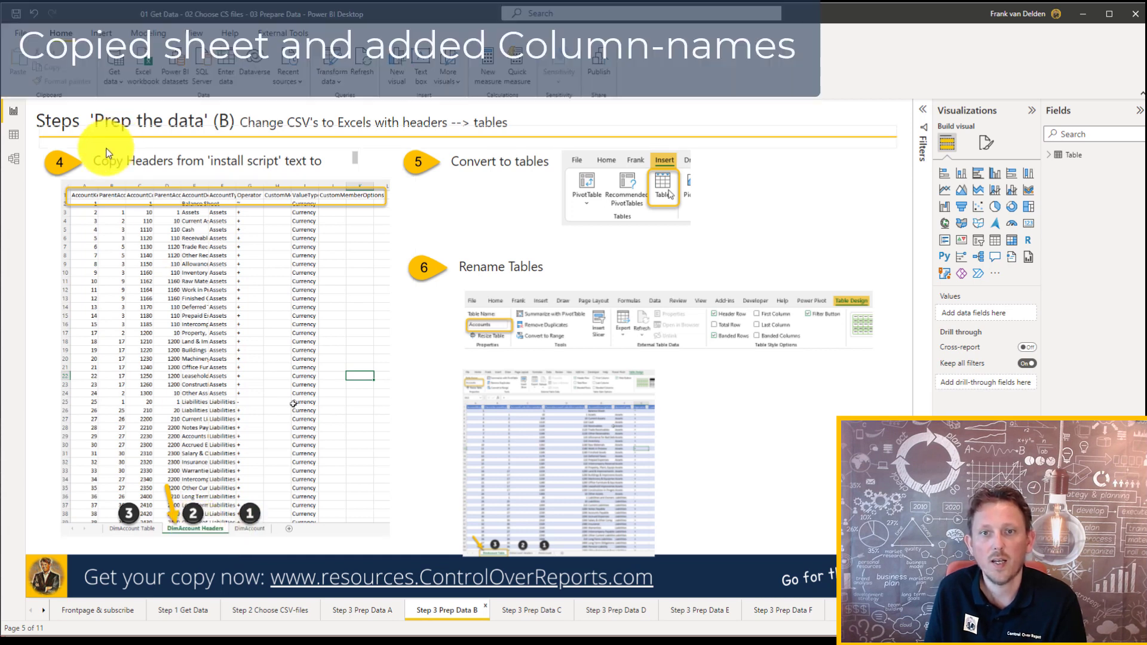
mouse_move(291, 203)
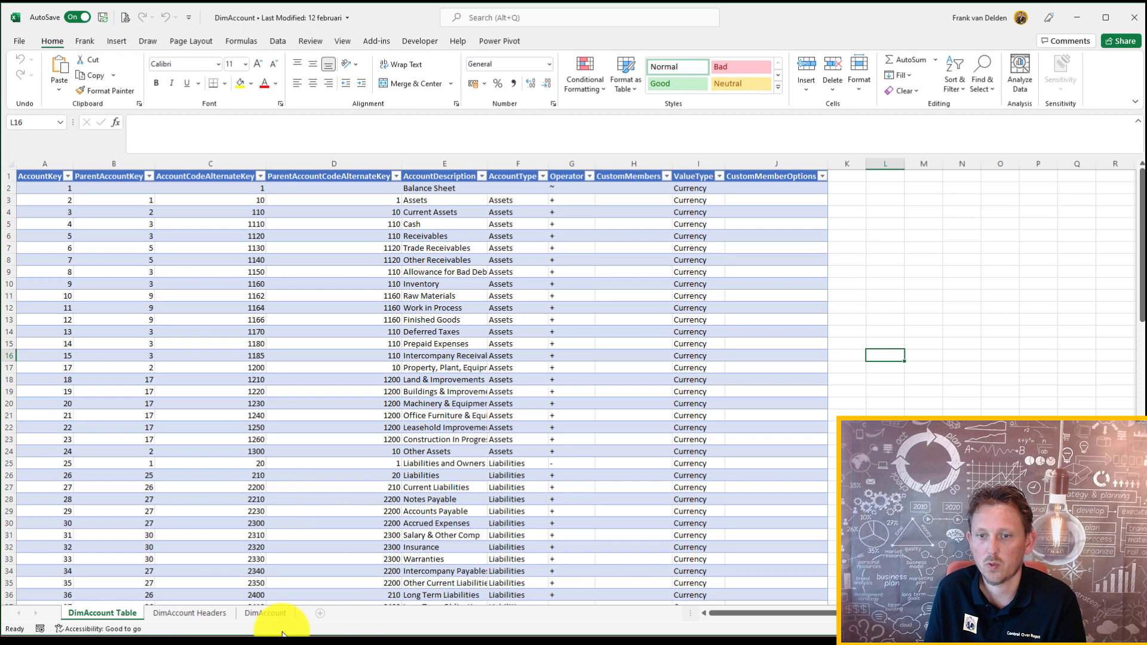
View the DimAccount Table sheet and select a cell in the AccountType column
left_click(190, 613)
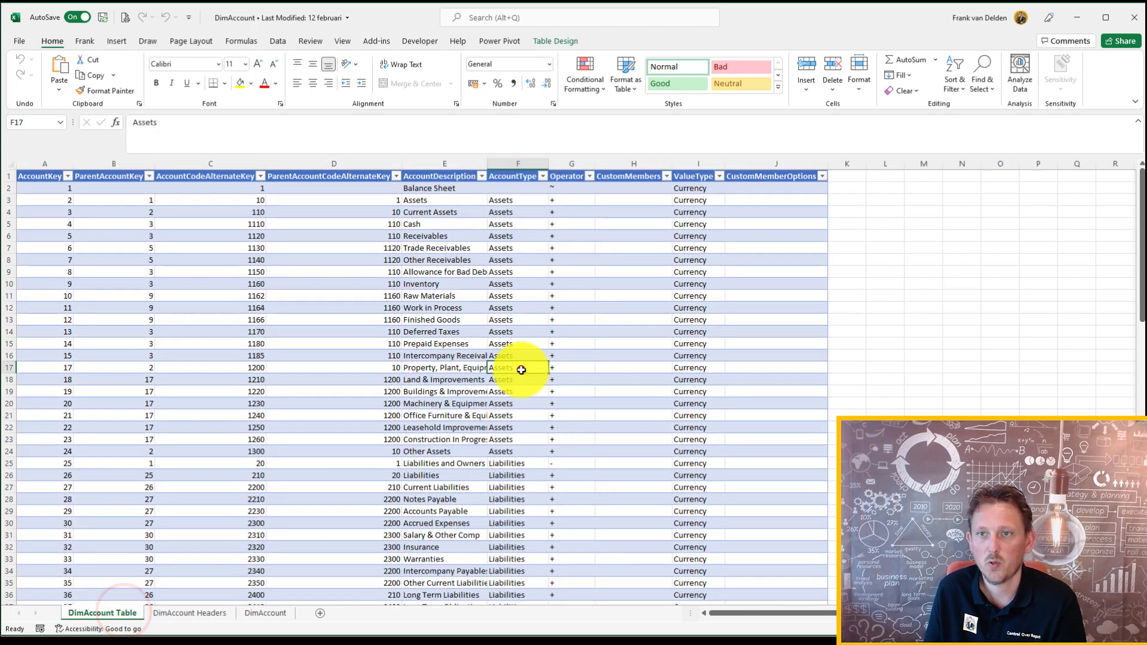
left_click(554, 41)
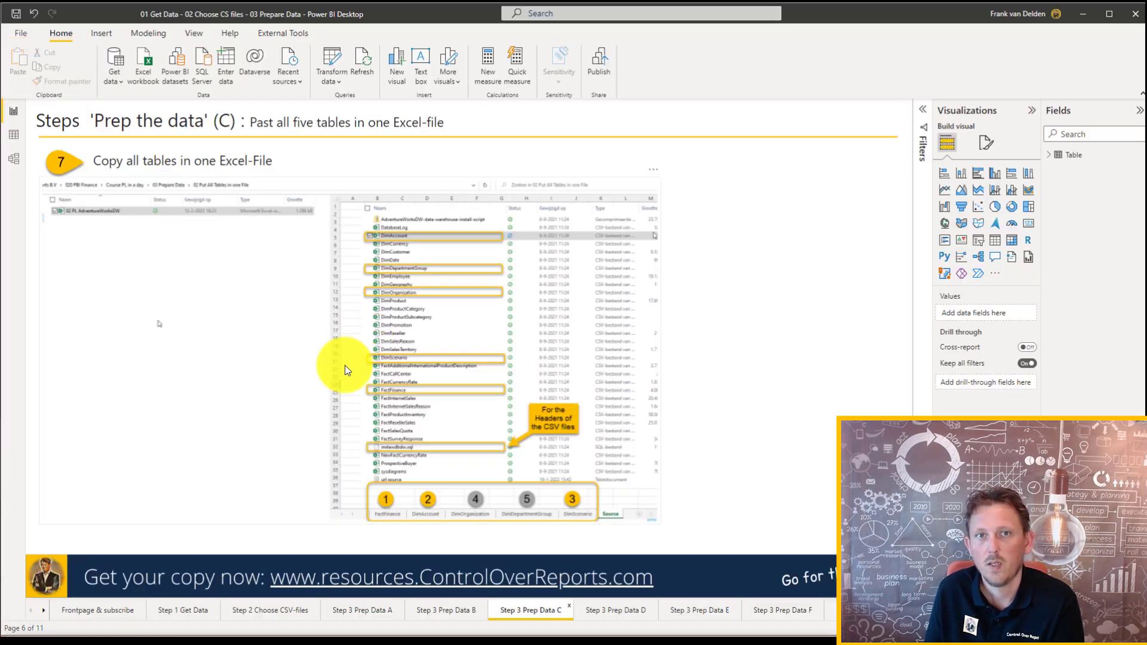
mouse_move(262, 416)
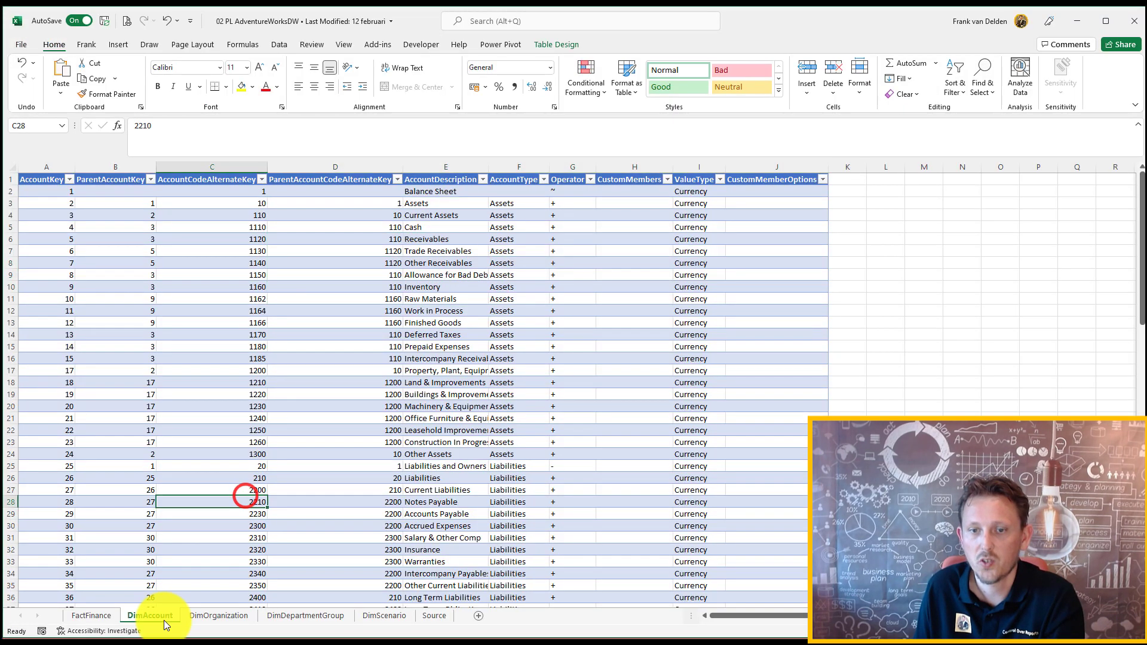
Browse the FactFinance, DimAccount, DimDepartmentGroup, DimScenario and Source sheets, returning to DimAccount
left_click(87, 615)
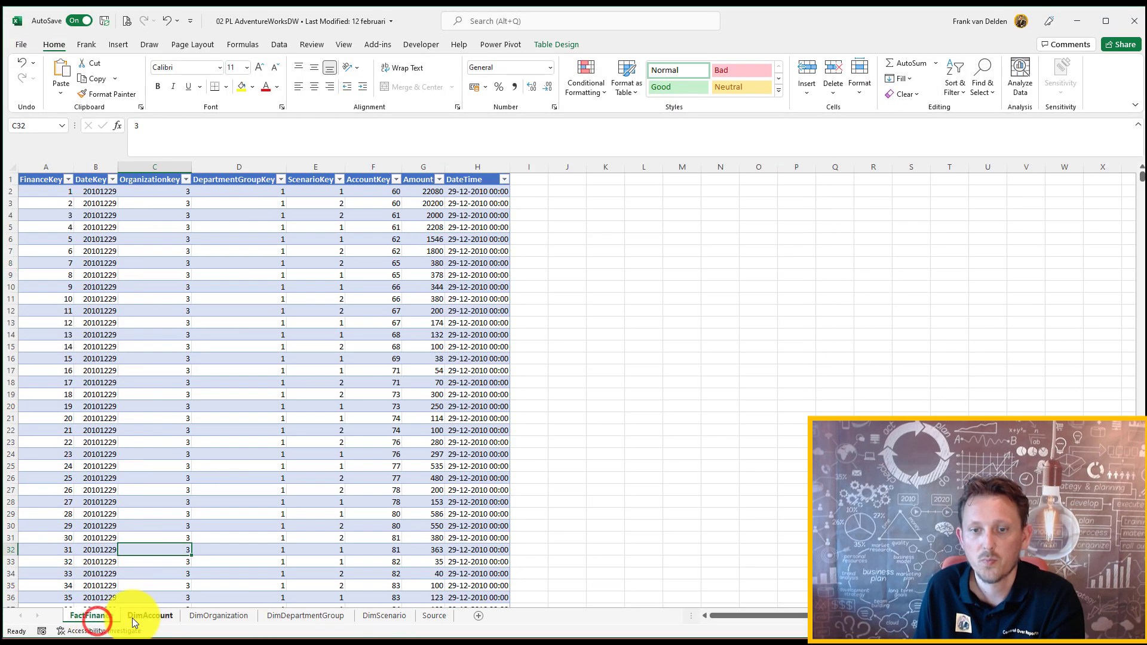
left_click(149, 615)
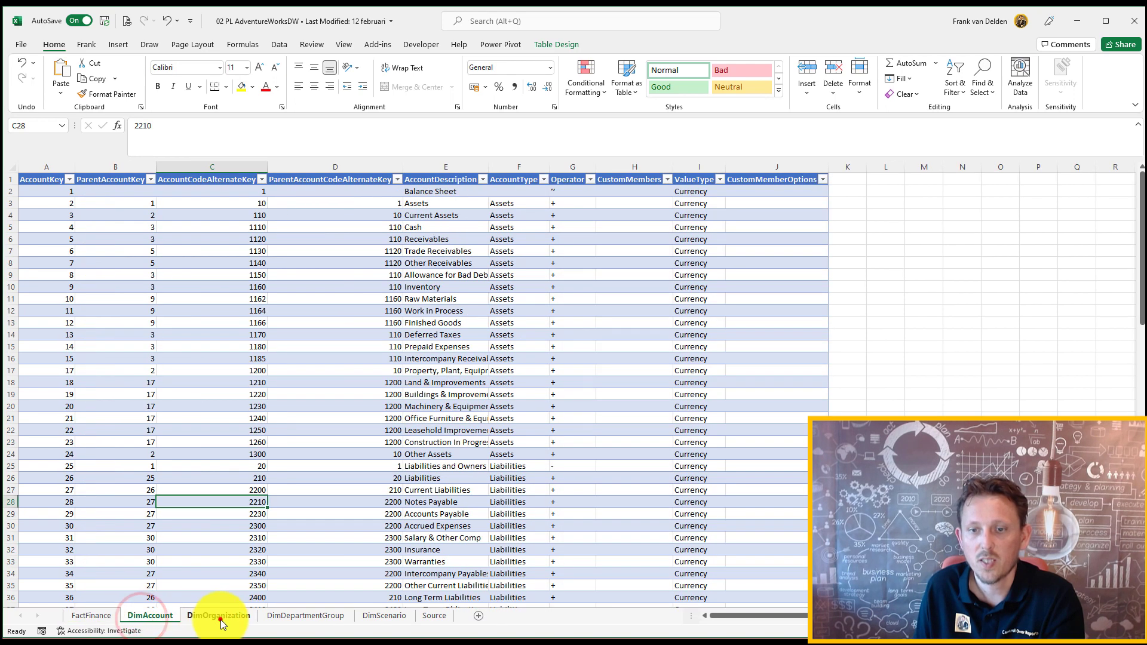
left_click(304, 615)
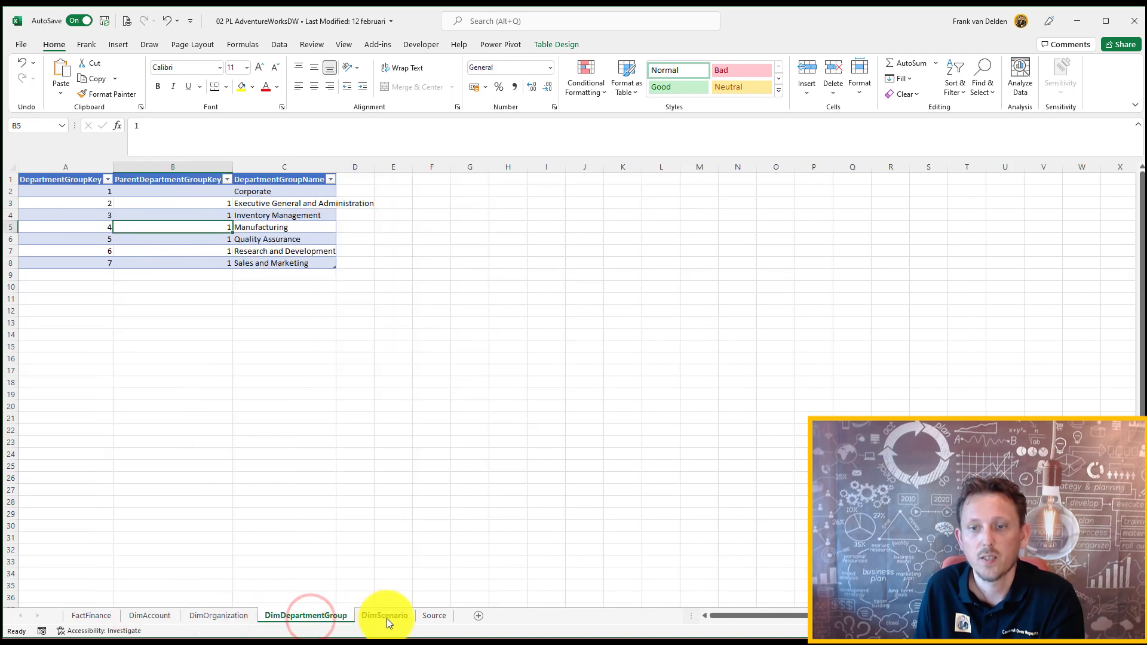
left_click(384, 615)
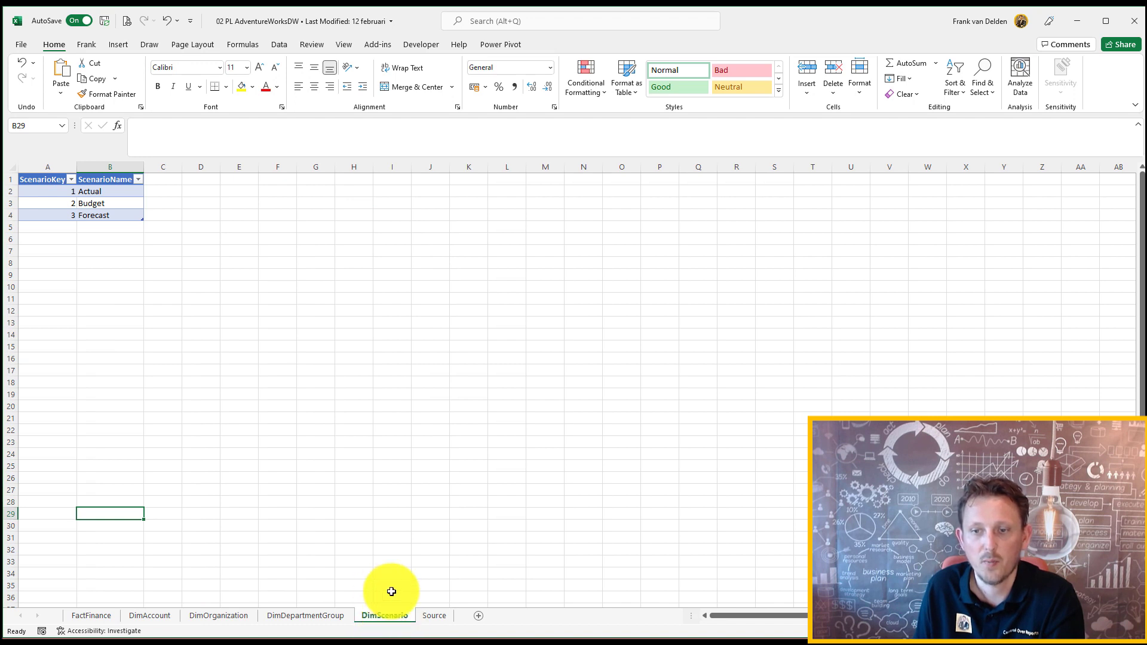
left_click(432, 615)
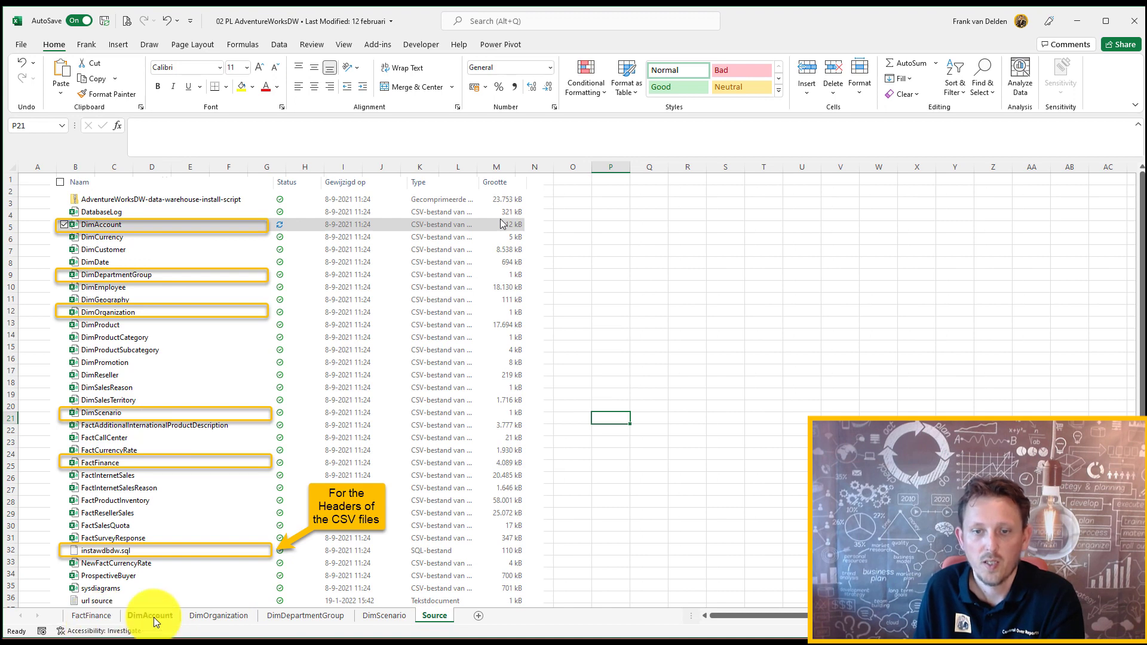
left_click(150, 615)
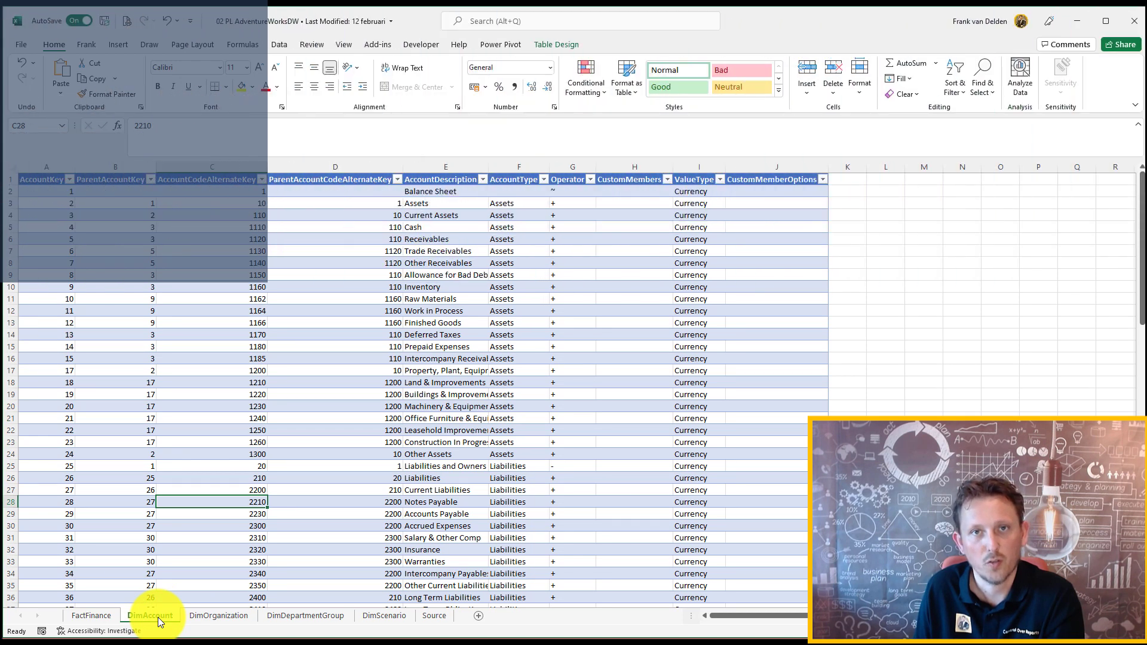
left_click(151, 615)
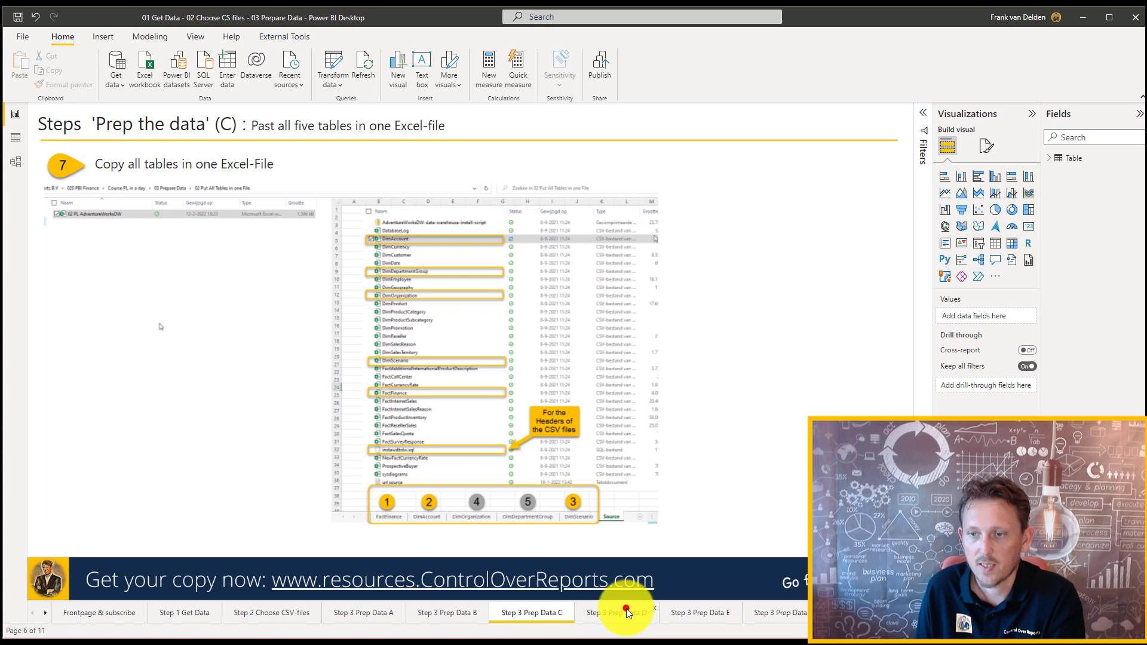
Move the report to the Step 3 Prep Data D page
left_click(616, 612)
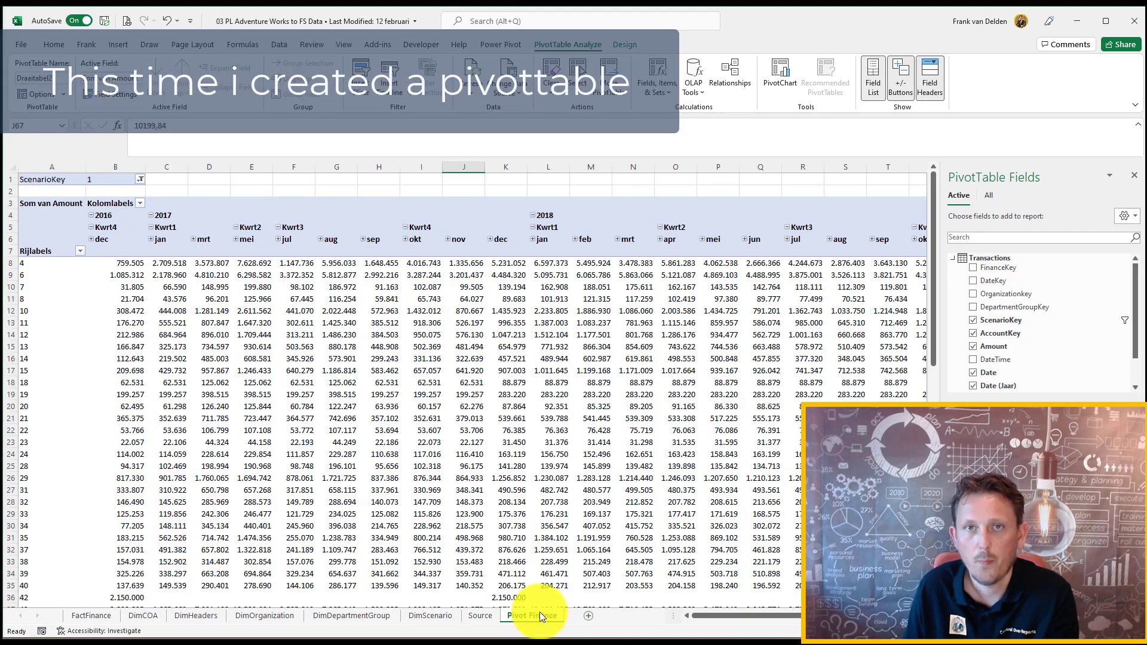
Review the Pivot Finance and FactFinance sheets, then show the DimCOA chart of accounts
left_click(91, 615)
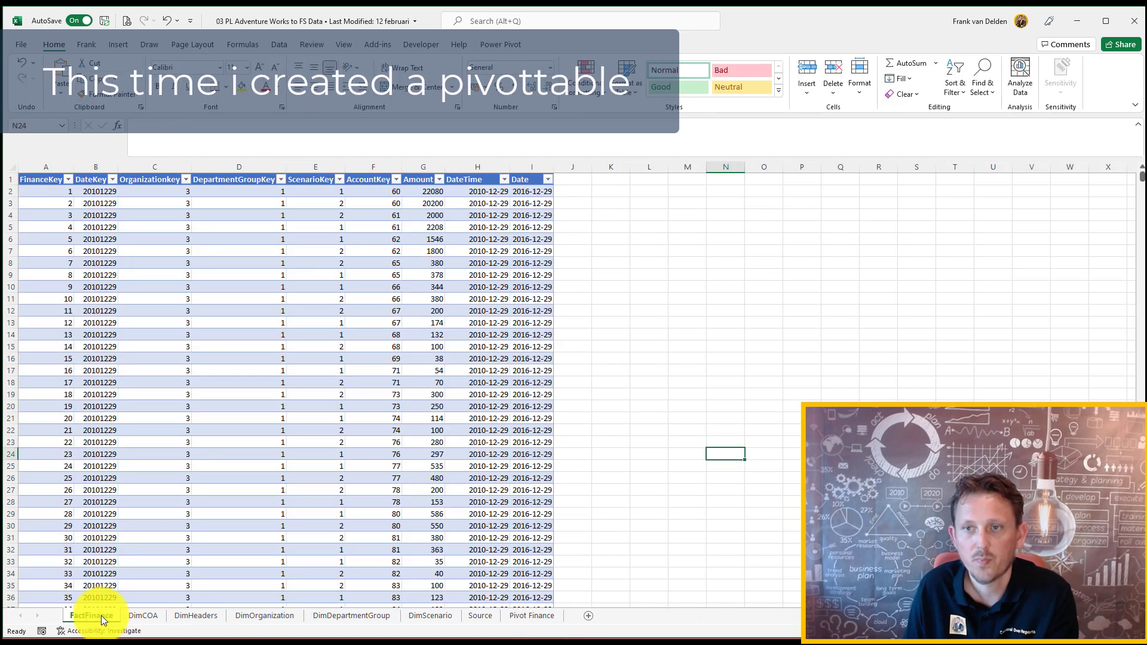
left_click(531, 615)
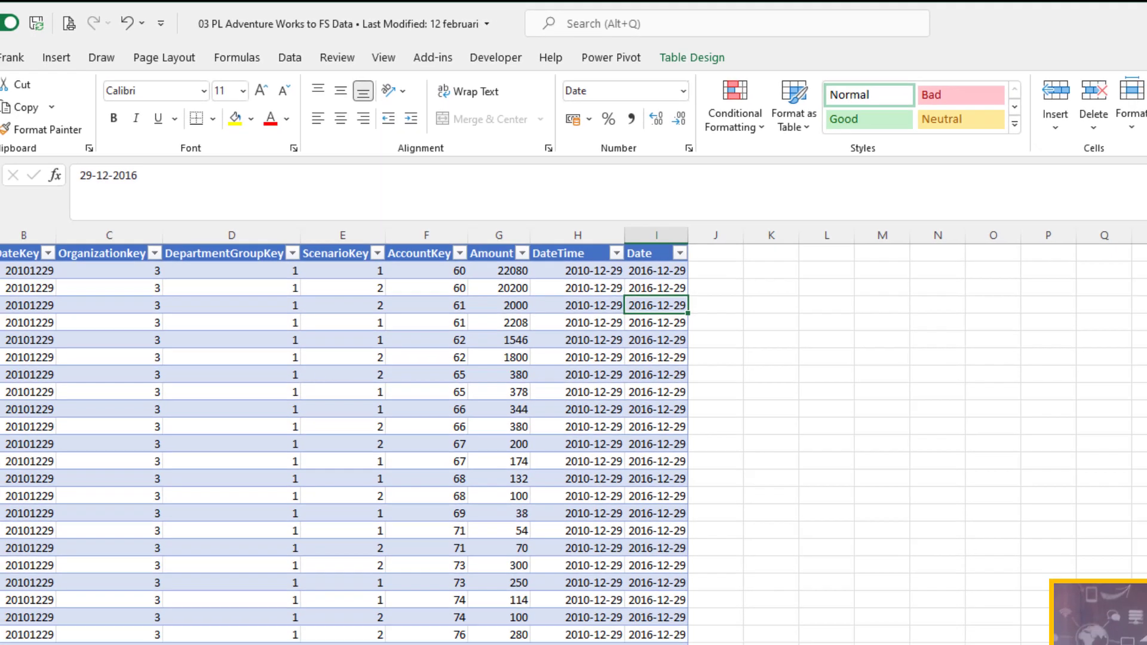
left_click(144, 616)
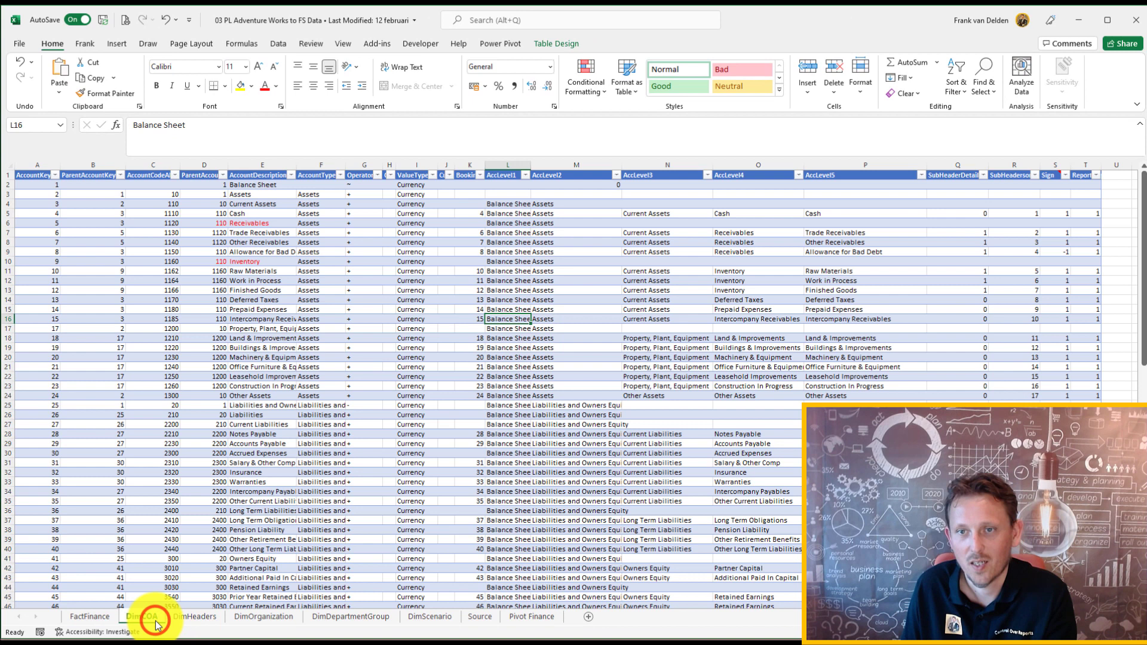
left_click(143, 617)
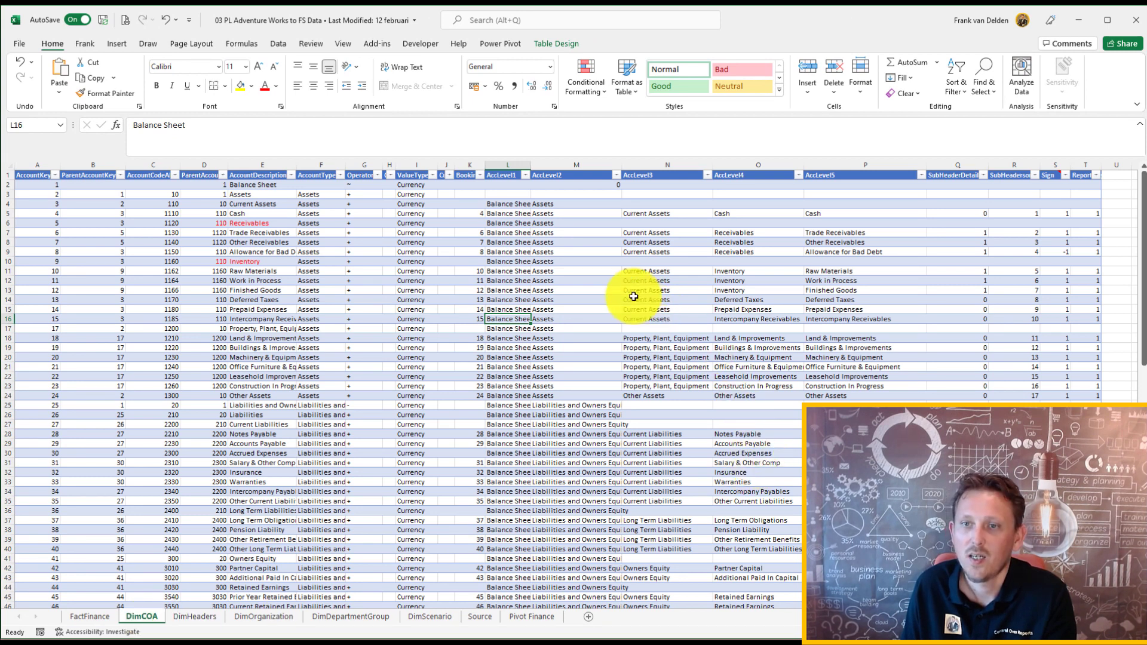
mouse_move(379, 547)
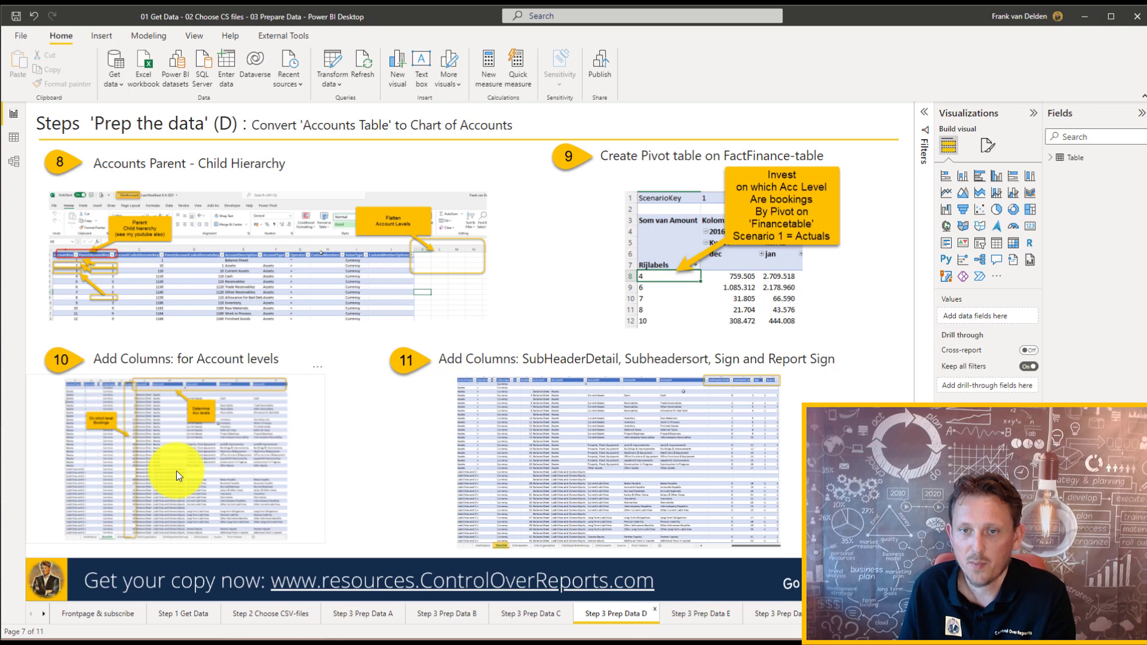
mouse_move(222, 477)
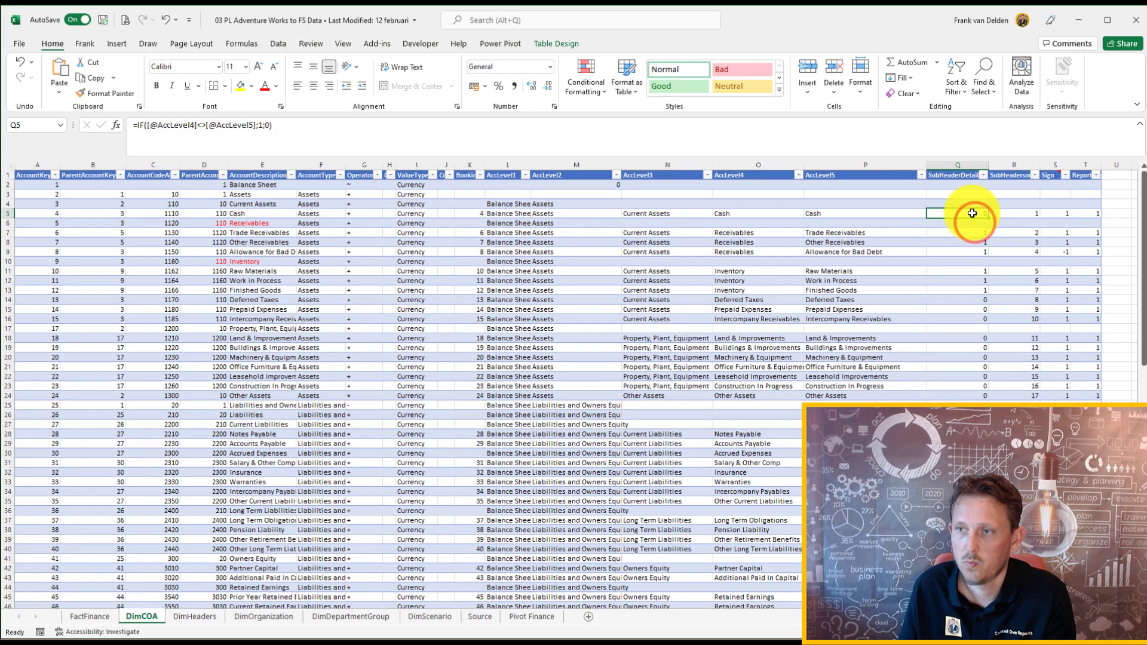
left_click(957, 175)
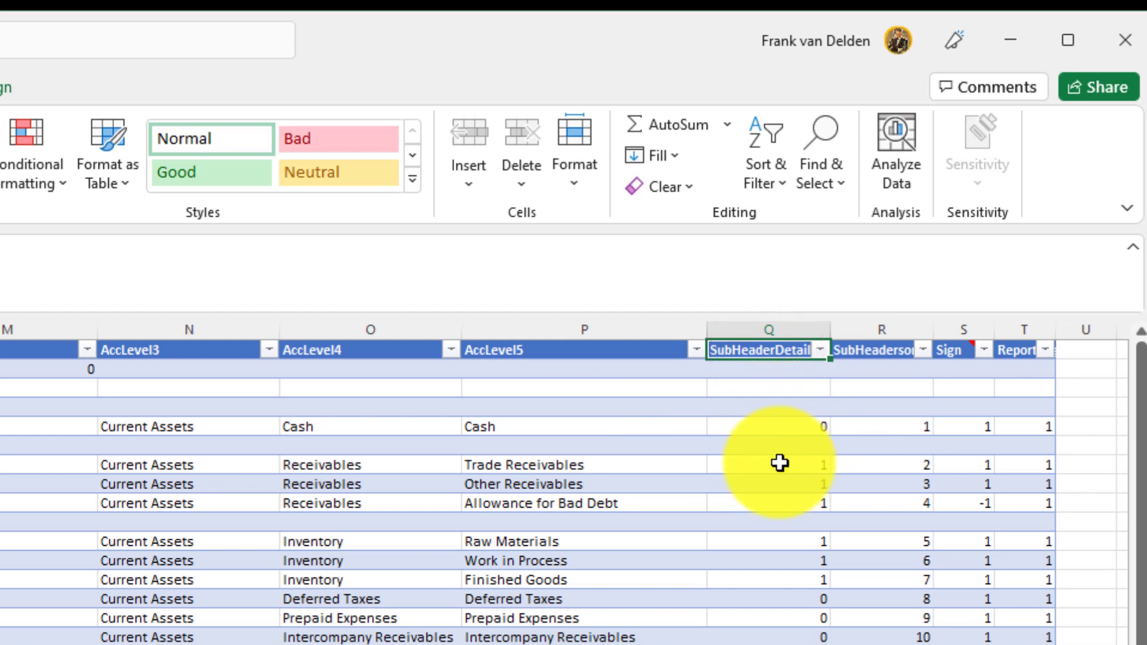
left_click(768, 484)
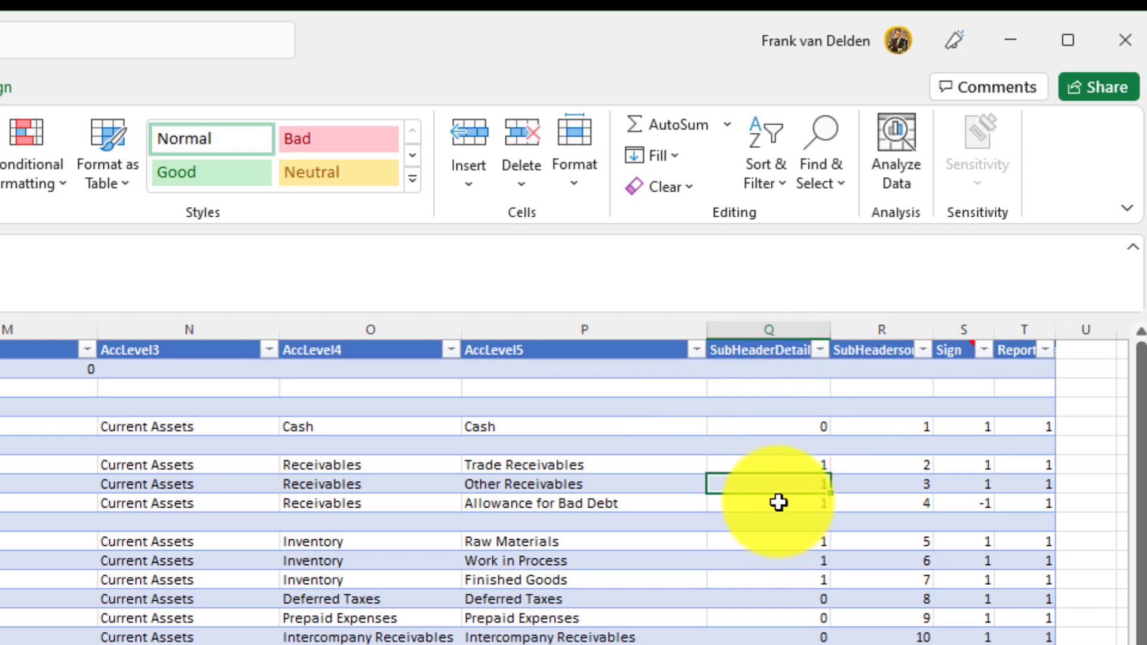
left_click(772, 426)
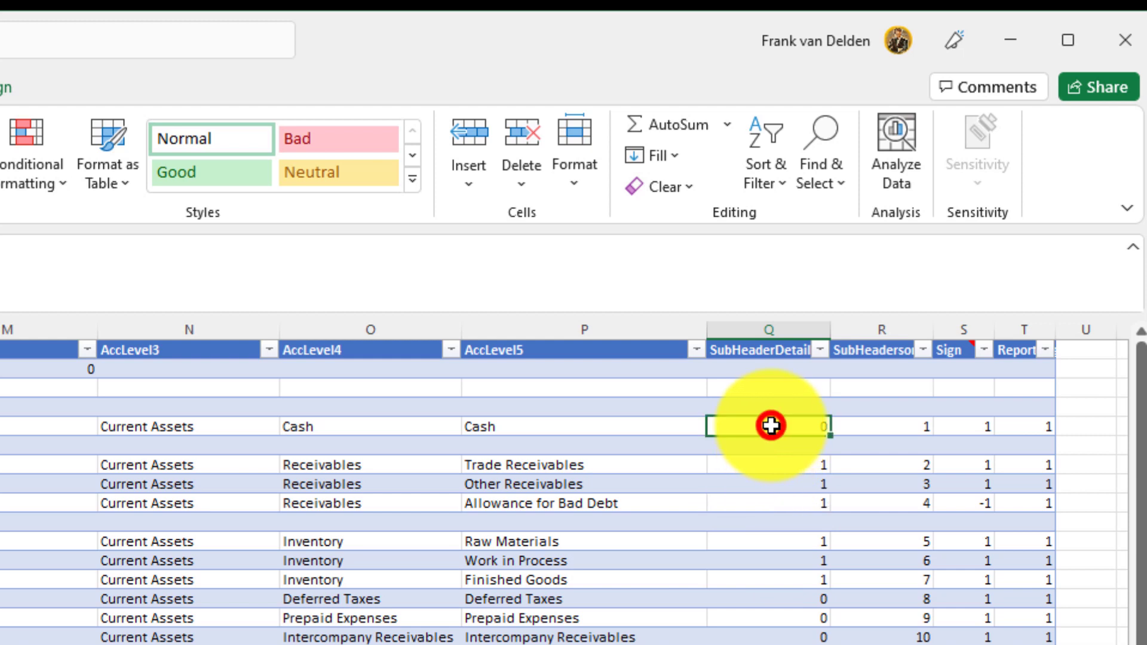
mouse_move(779, 439)
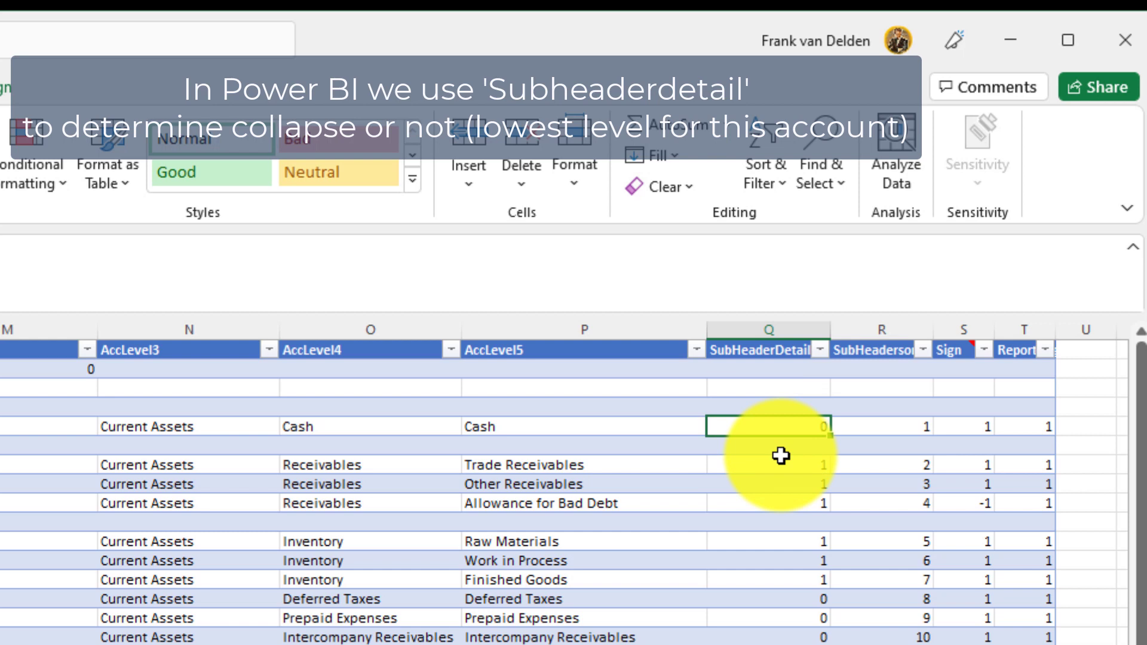
left_click(882, 425)
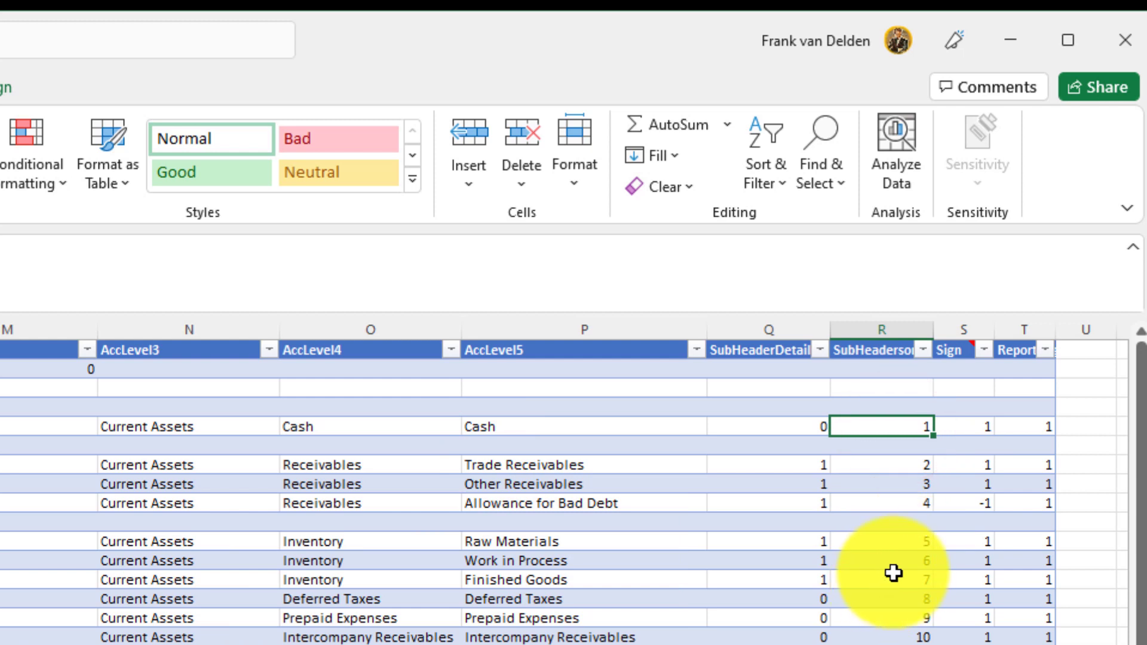
mouse_move(995, 488)
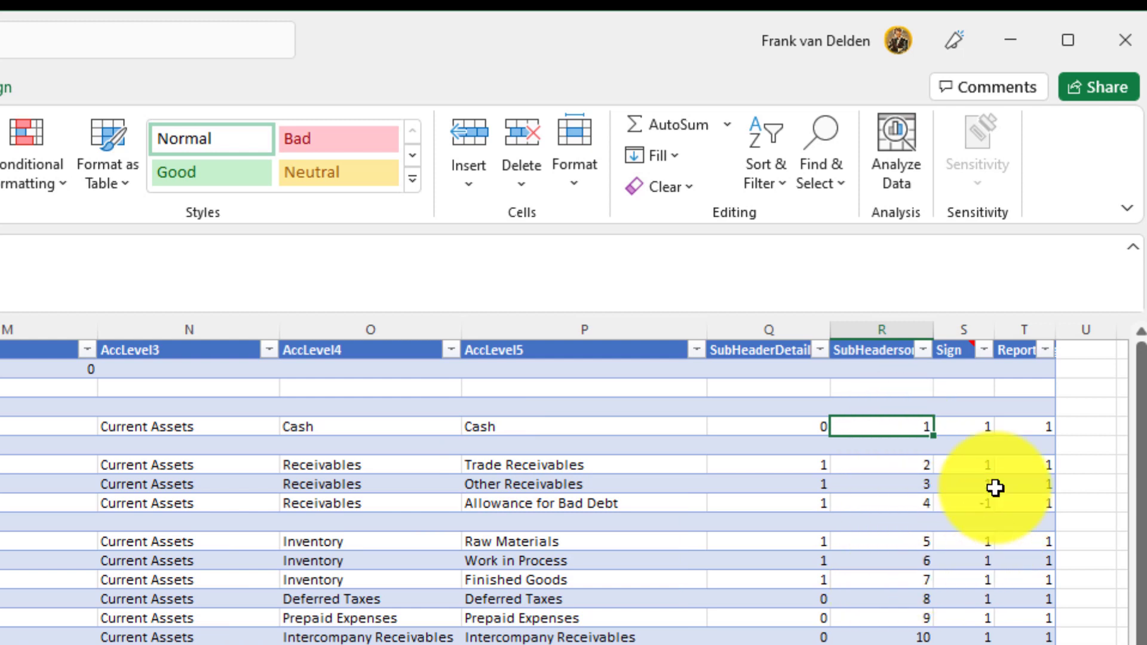
left_click(964, 426)
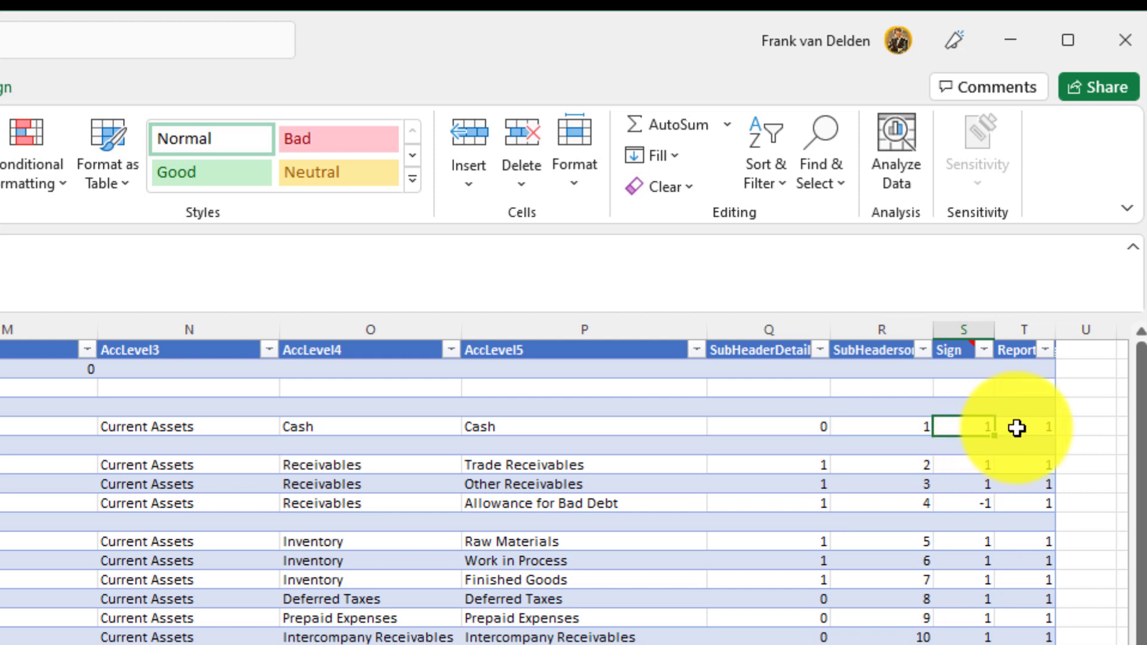
left_click(1020, 426)
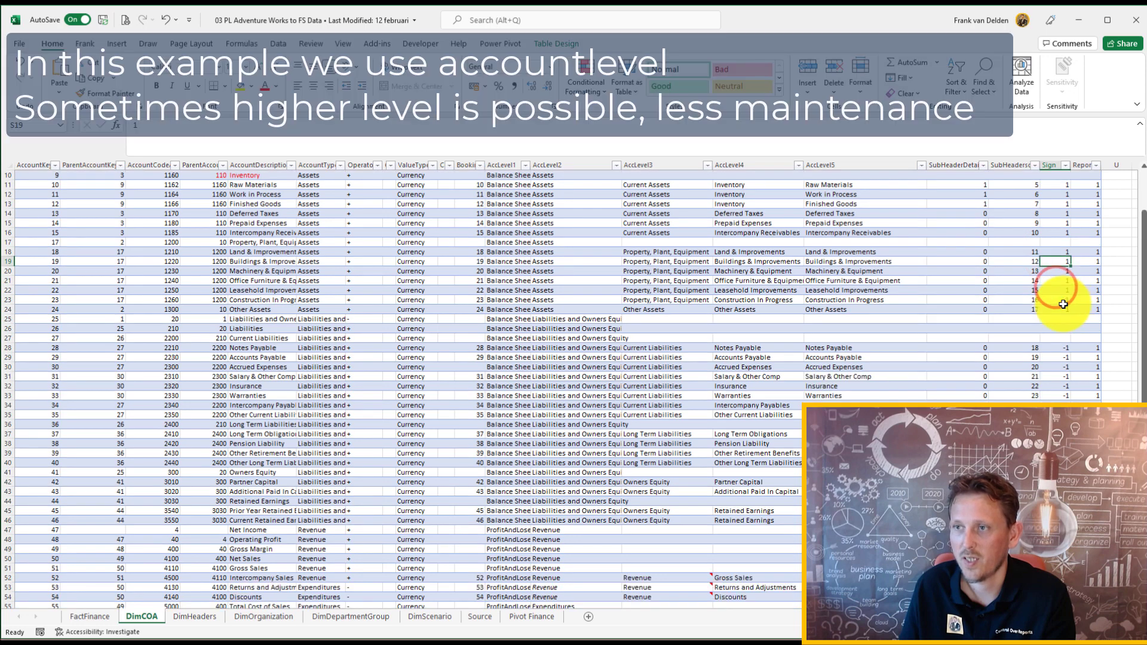
scroll("down", 3)
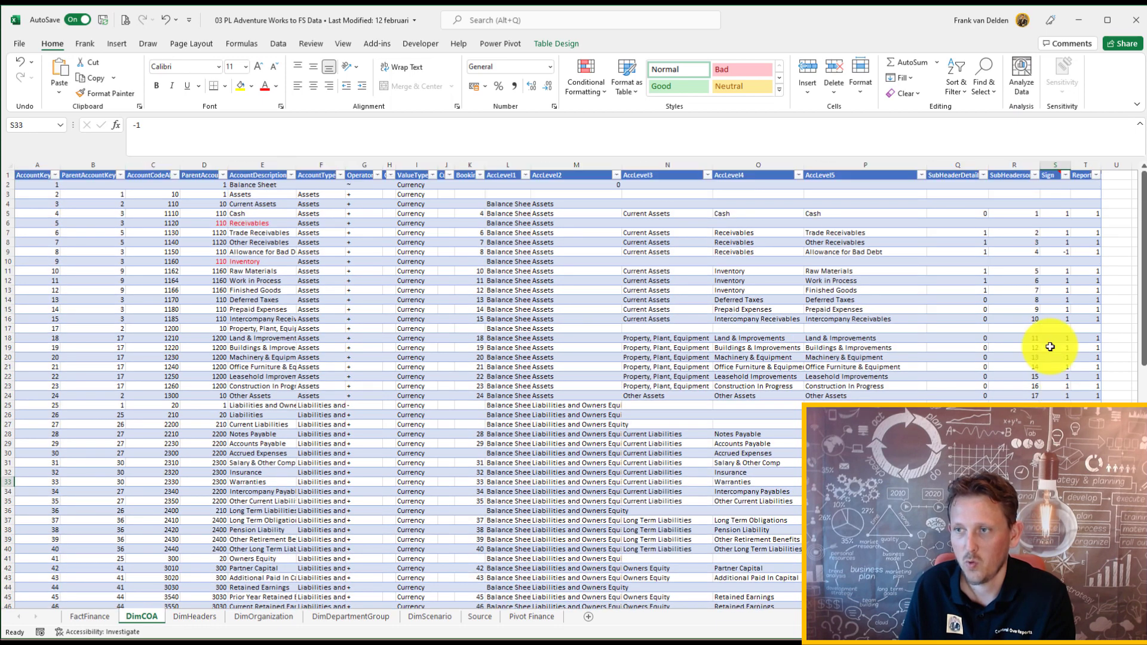
mouse_move(1064, 256)
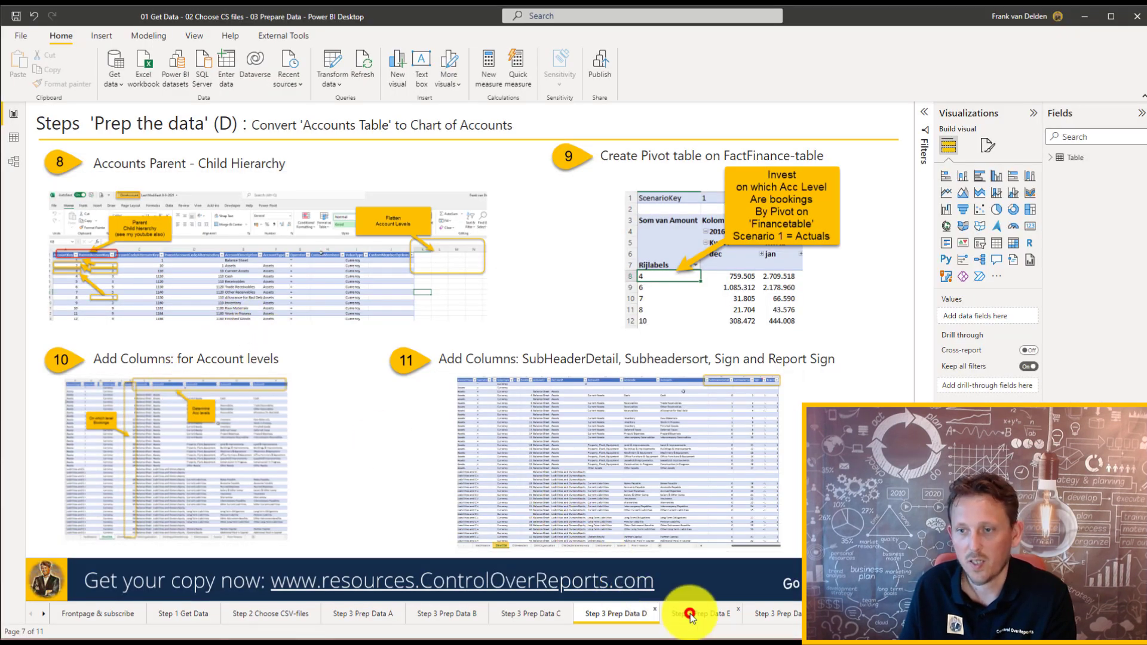
Move the report to the Step 3 Prep Data E page on cleaning up COA columns
left_click(699, 612)
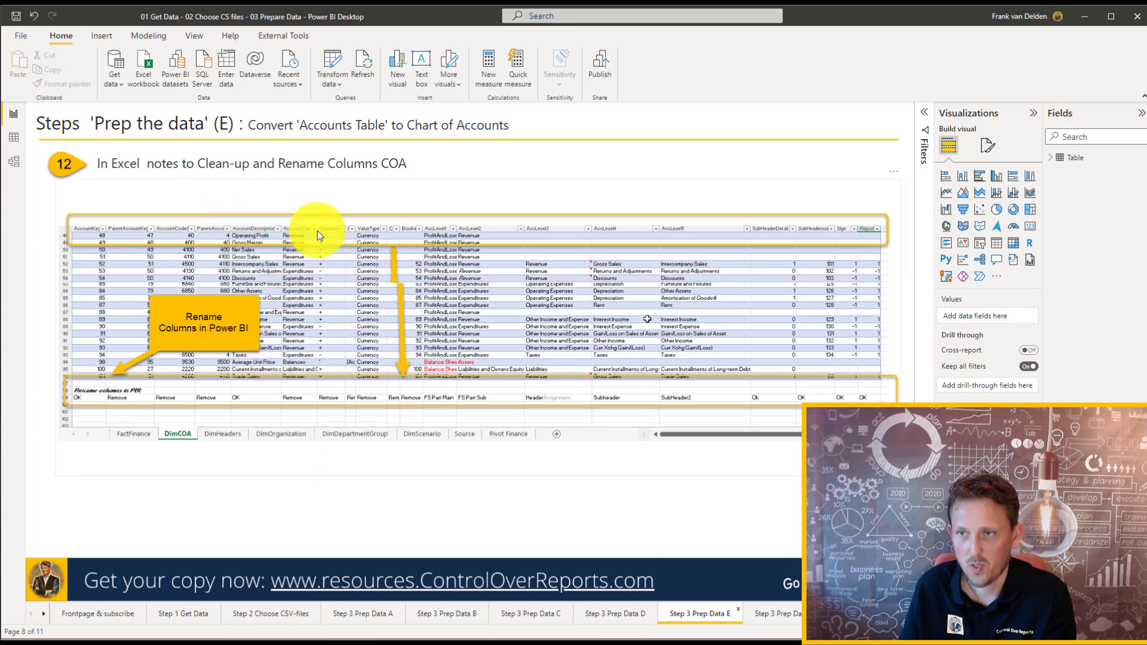
mouse_move(78, 405)
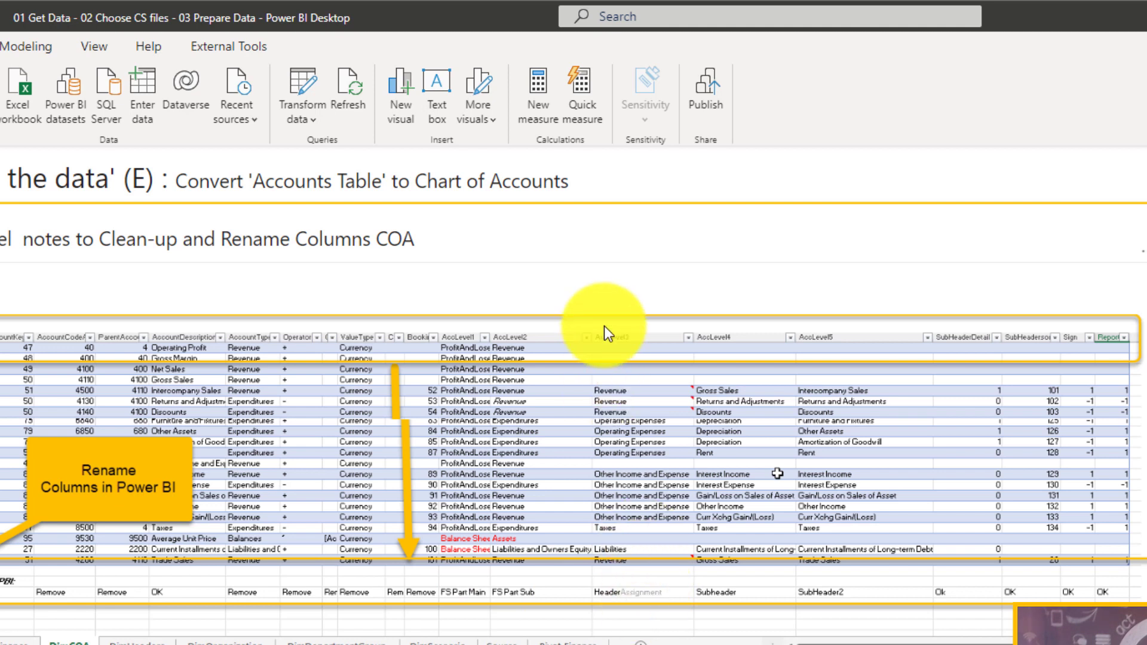
mouse_move(614, 598)
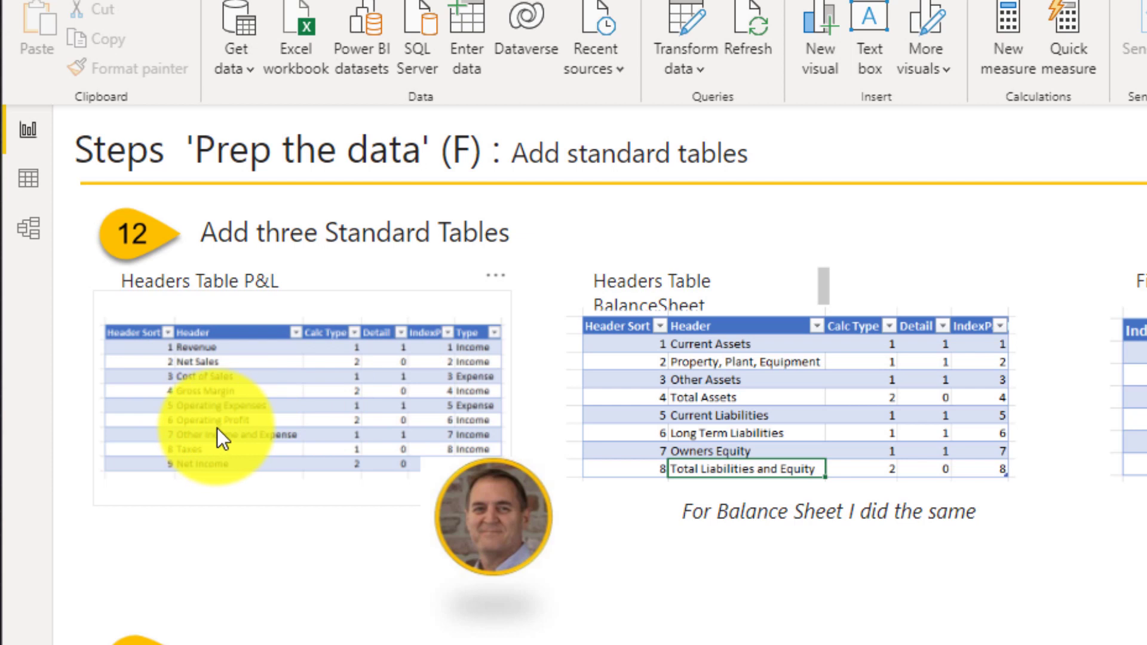
mouse_move(186, 434)
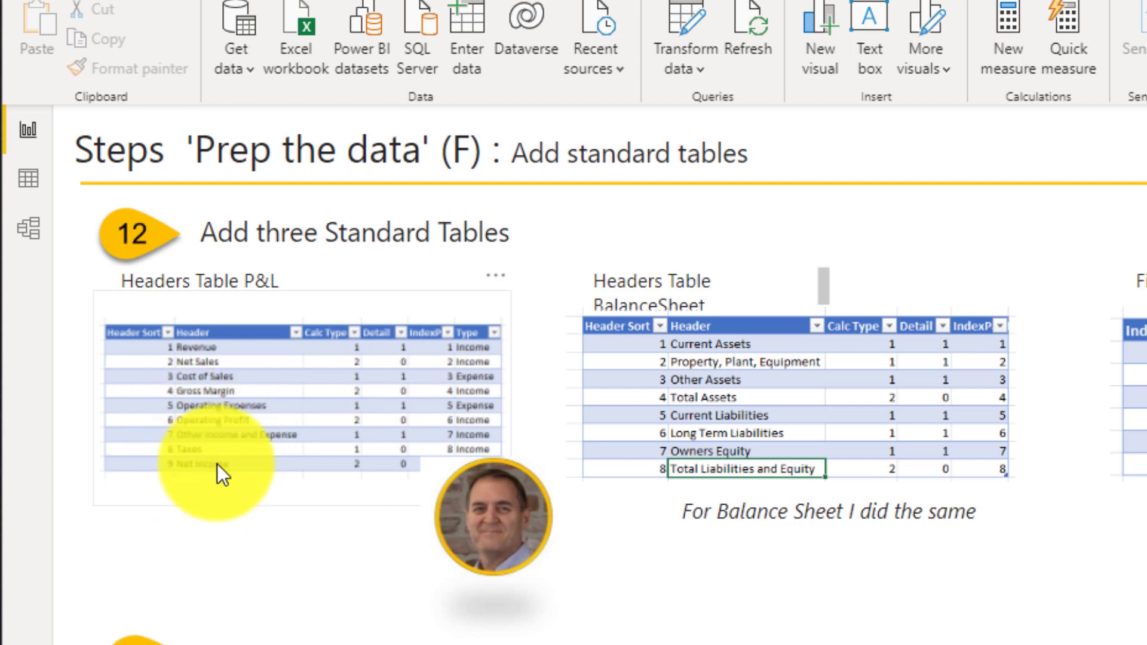
mouse_move(395, 589)
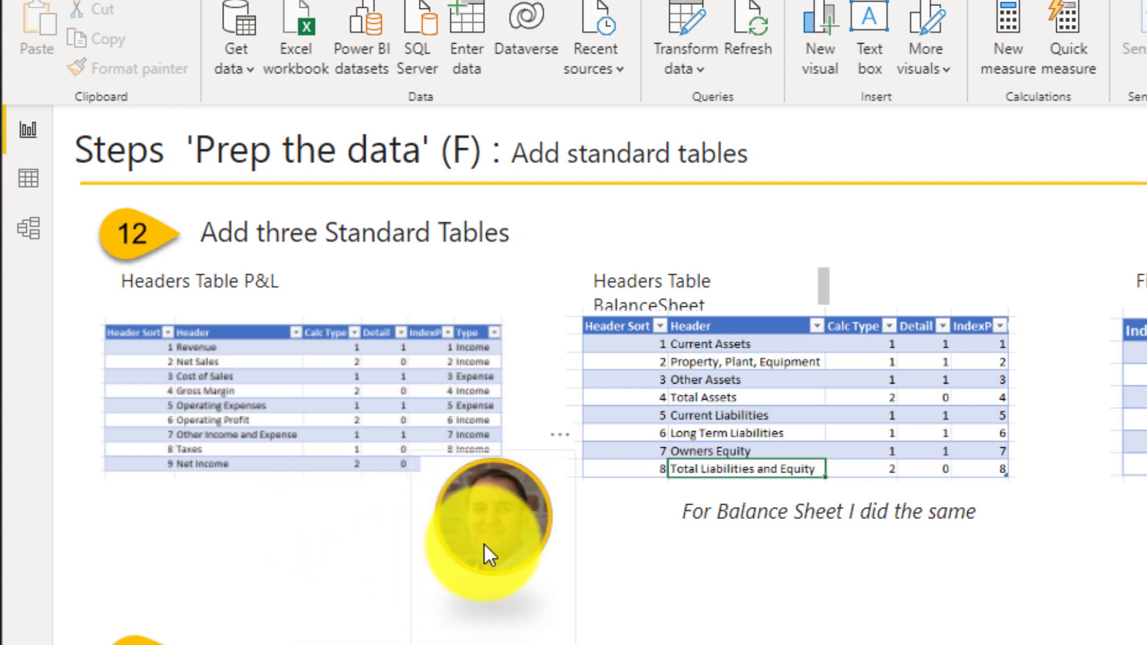
scroll("down", 3)
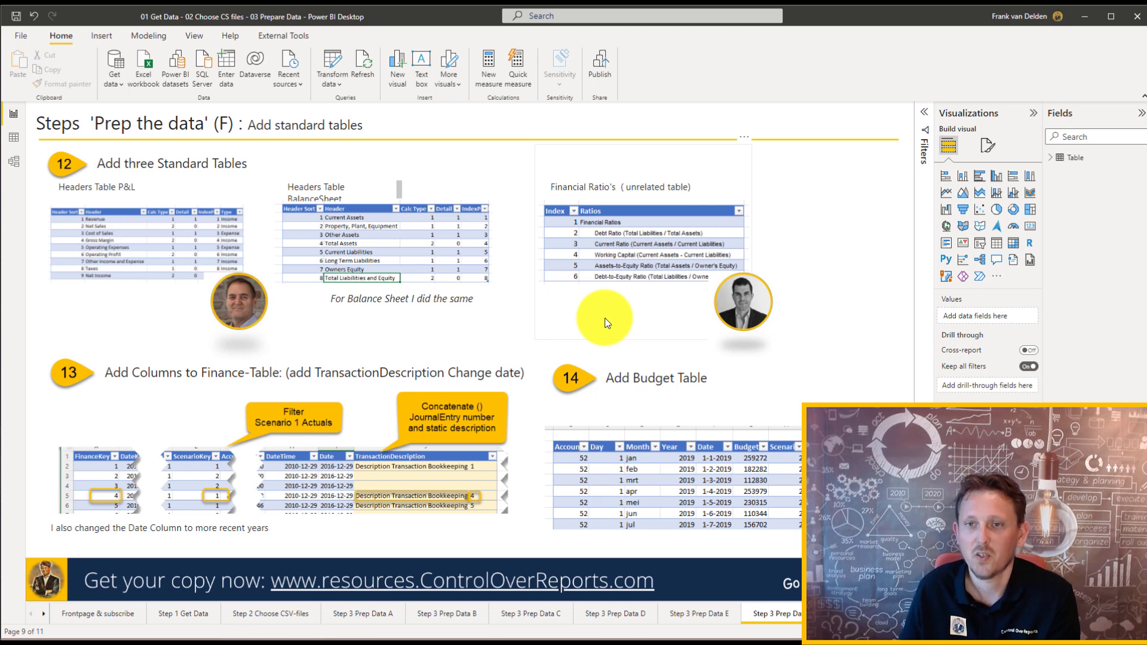
mouse_move(842, 308)
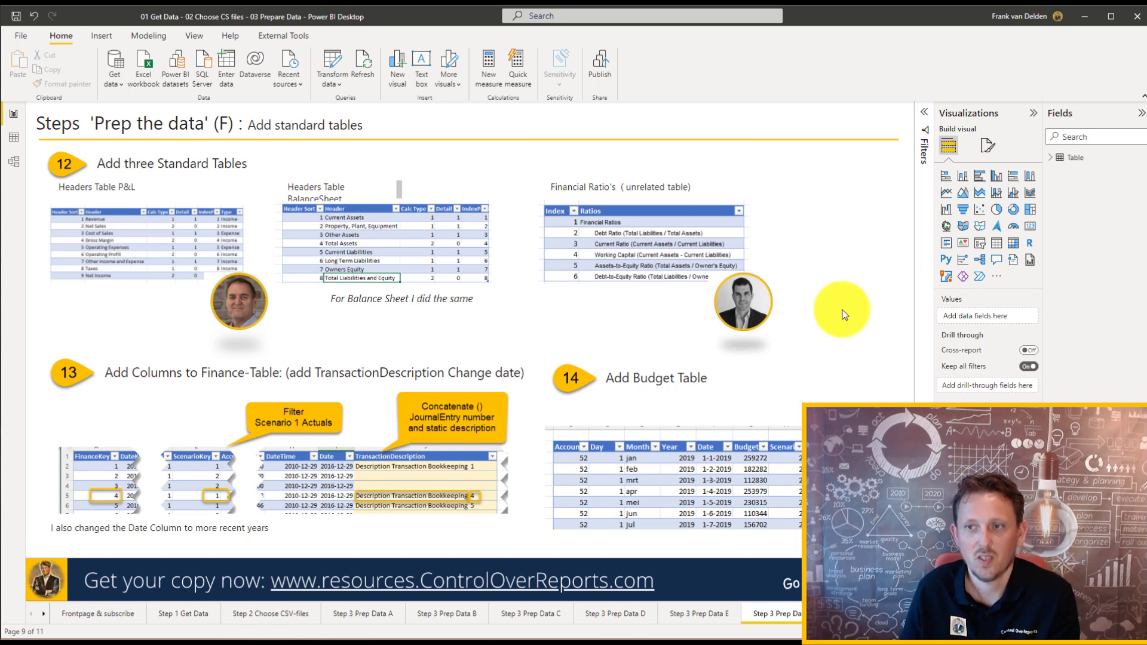
mouse_move(809, 328)
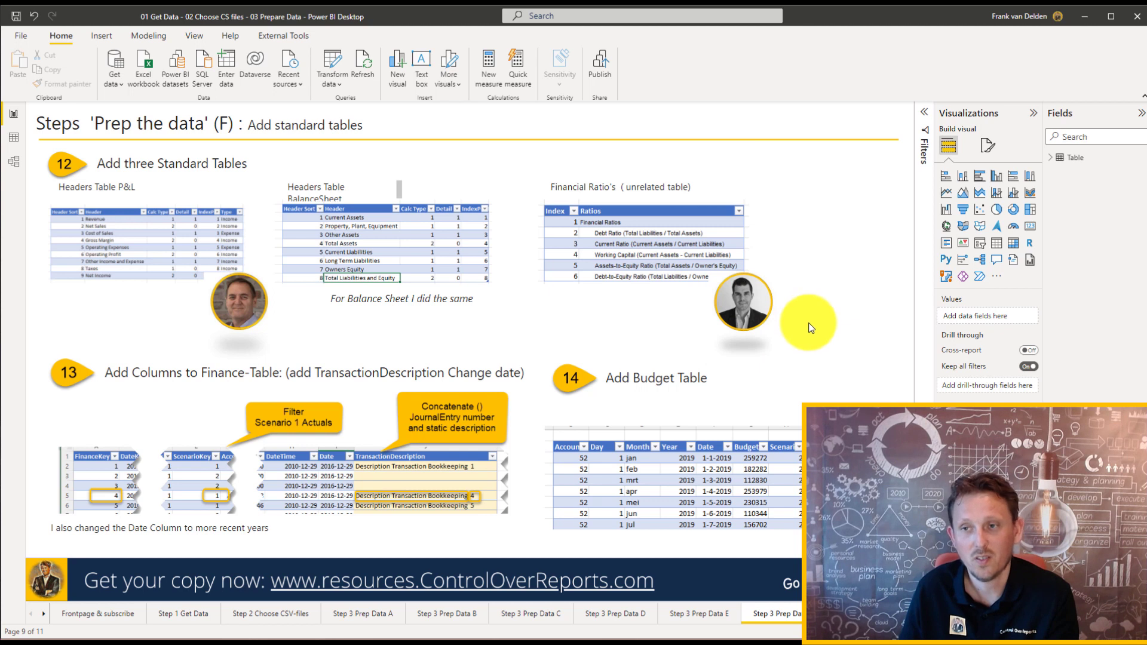
mouse_move(818, 331)
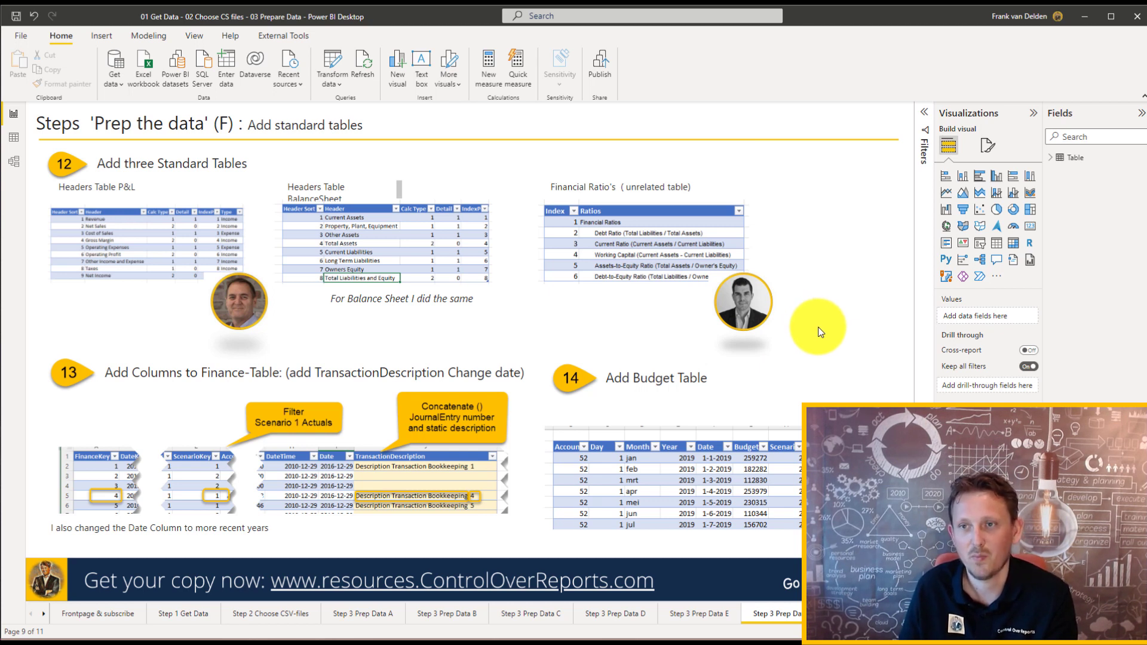
mouse_move(825, 334)
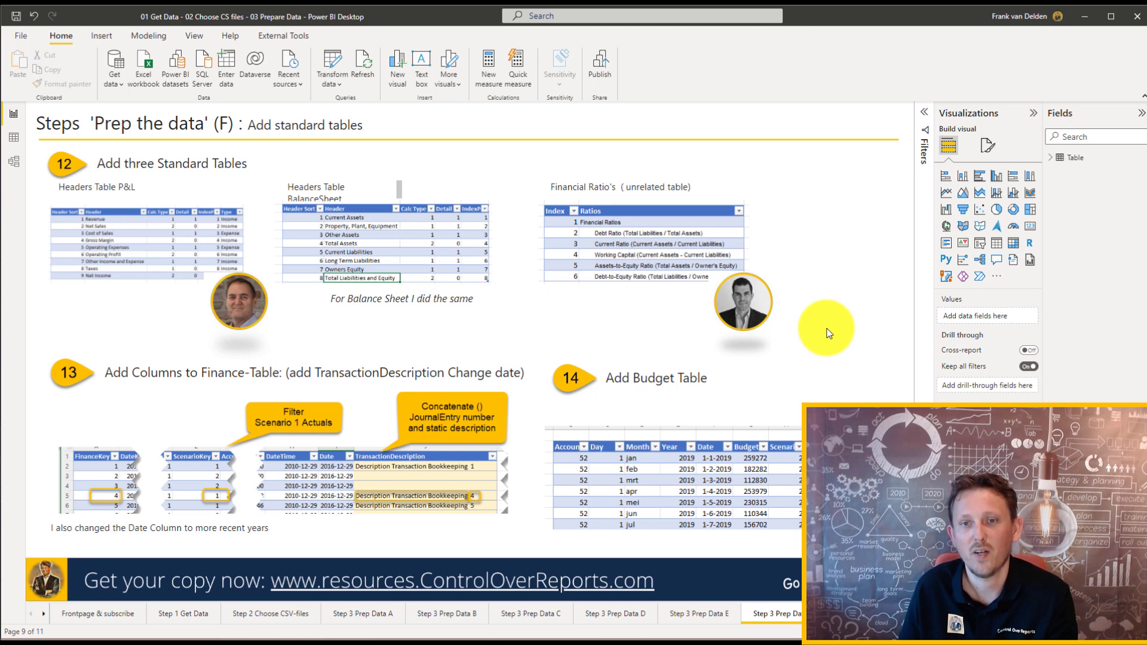
mouse_move(122, 384)
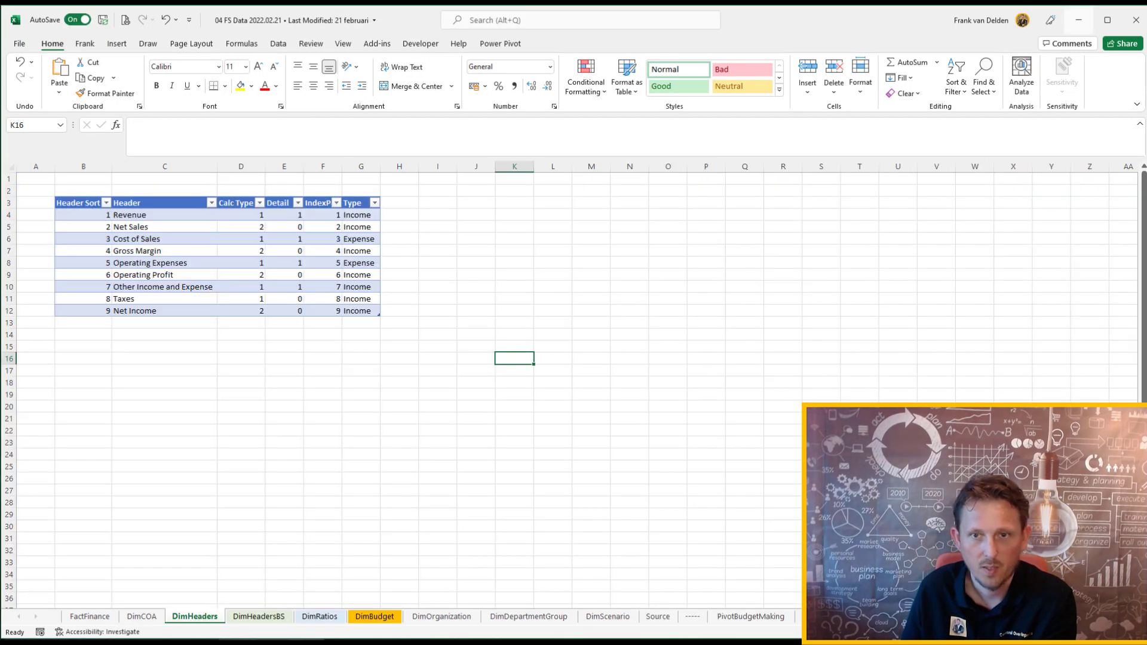
Review the FactFinance, DimHeaders P&L and DimHeadersBS balance-sheet header sheets
left_click(90, 617)
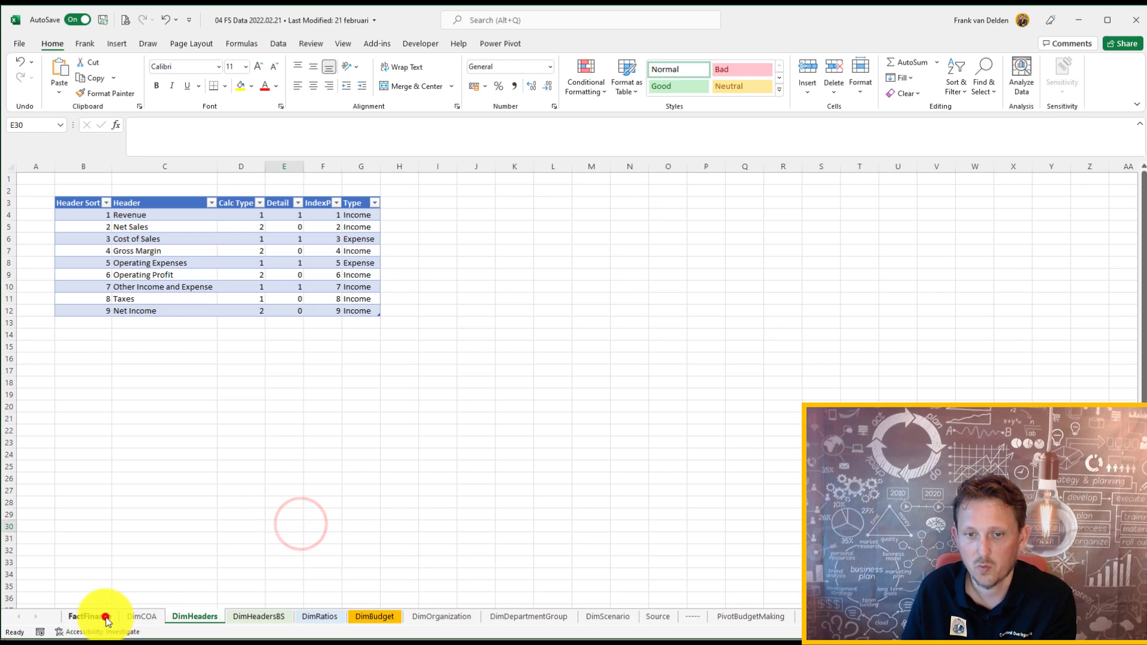
left_click(89, 616)
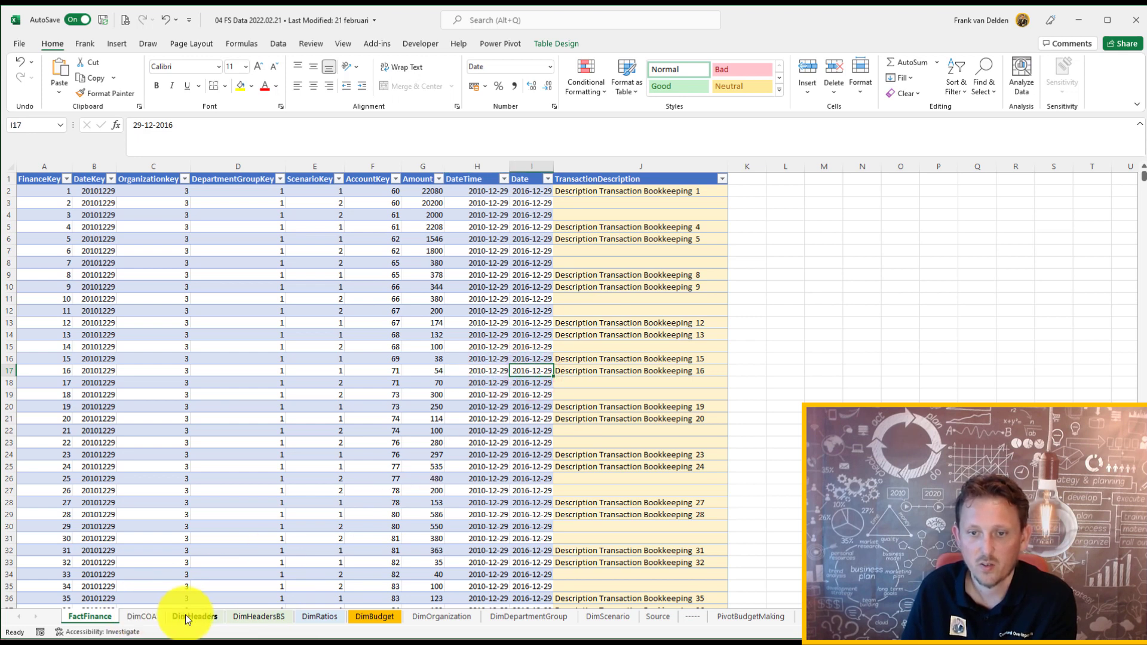
left_click(193, 616)
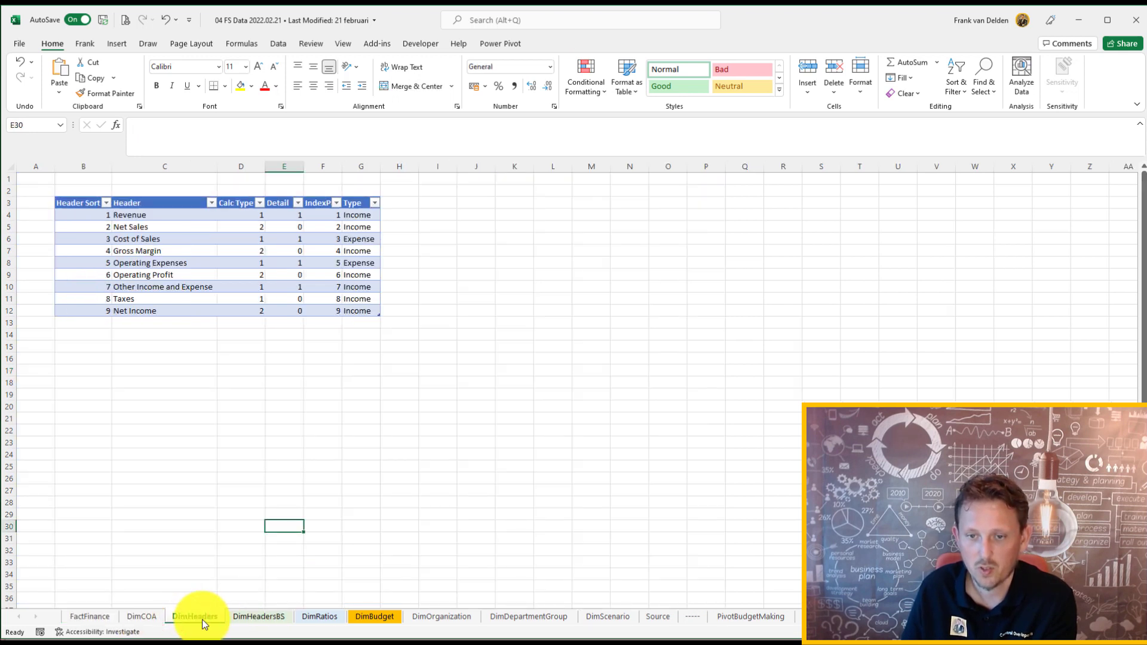
left_click(258, 616)
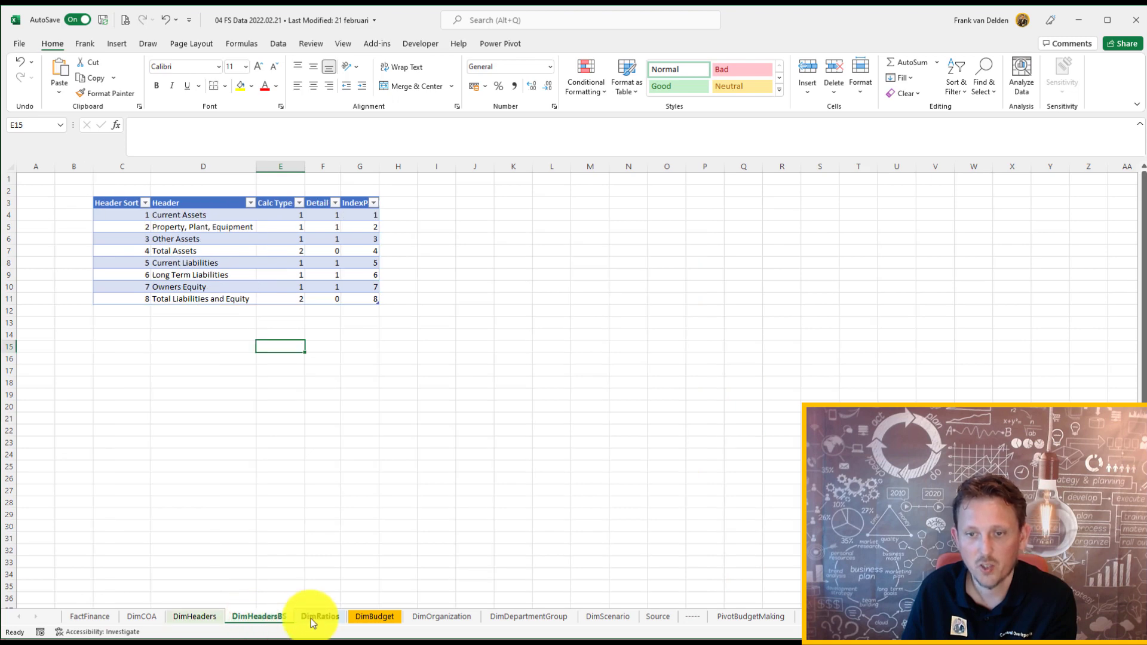
left_click(189, 617)
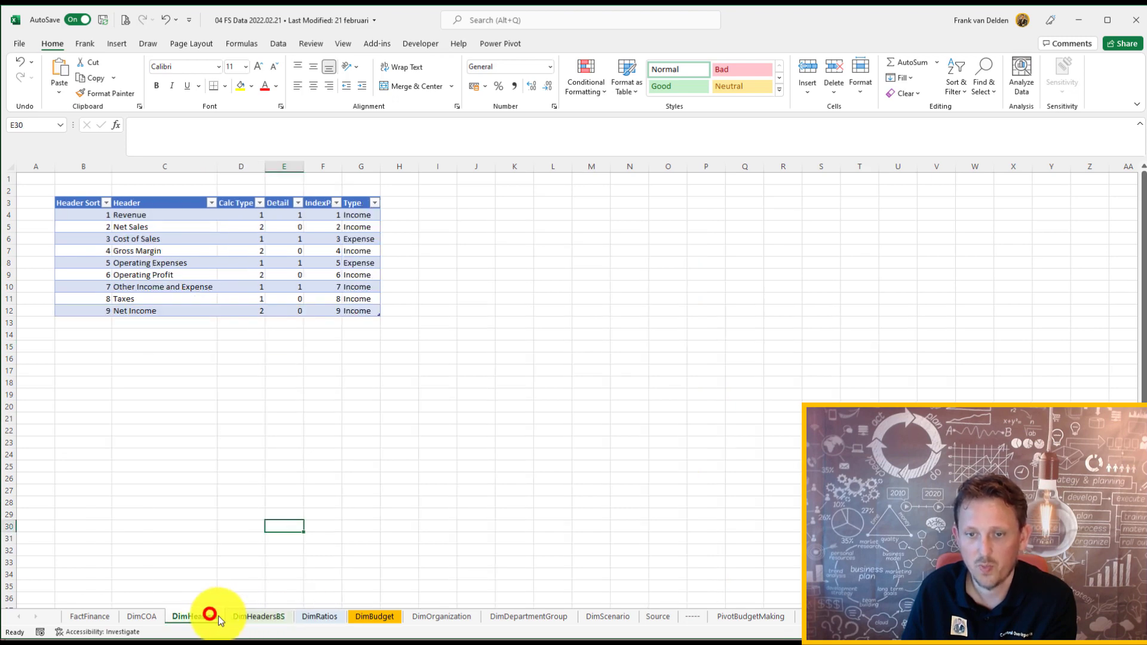
Review the DimRatios and DimBudget sheets and land on the PivotBudgetMaking pivot
left_click(319, 616)
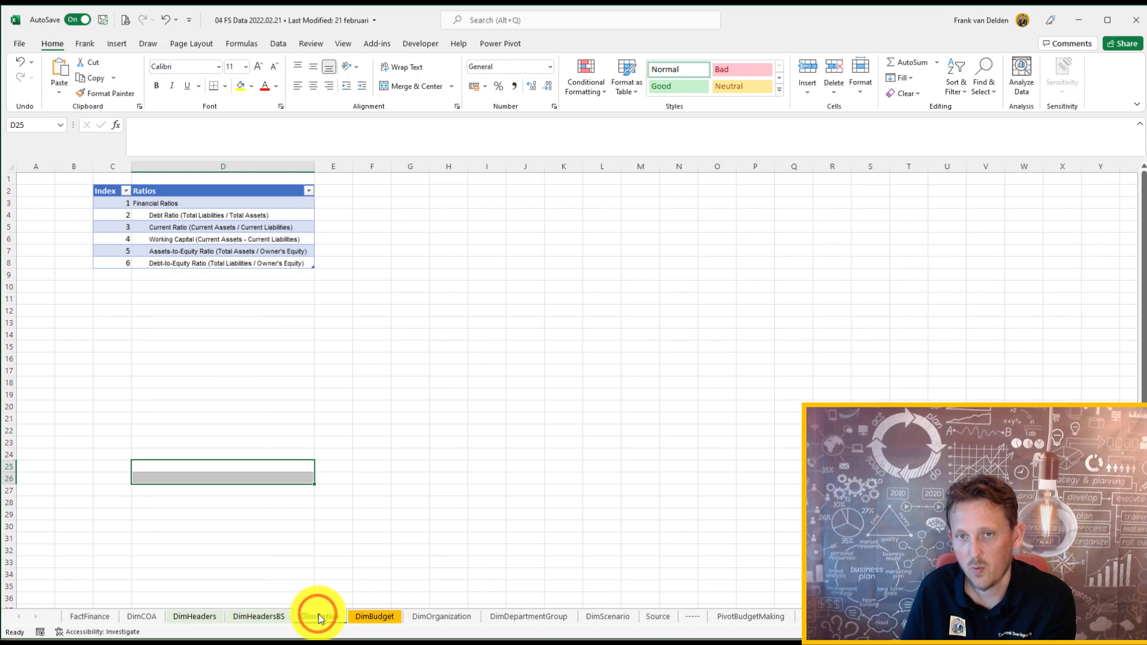
left_click(373, 616)
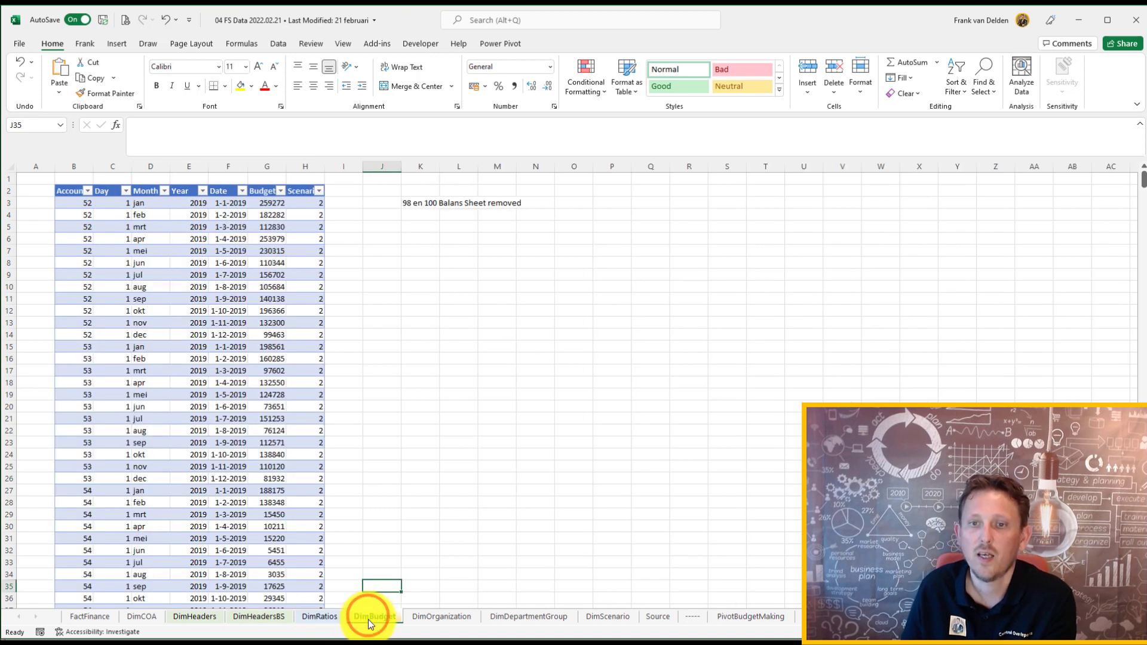
left_click(374, 616)
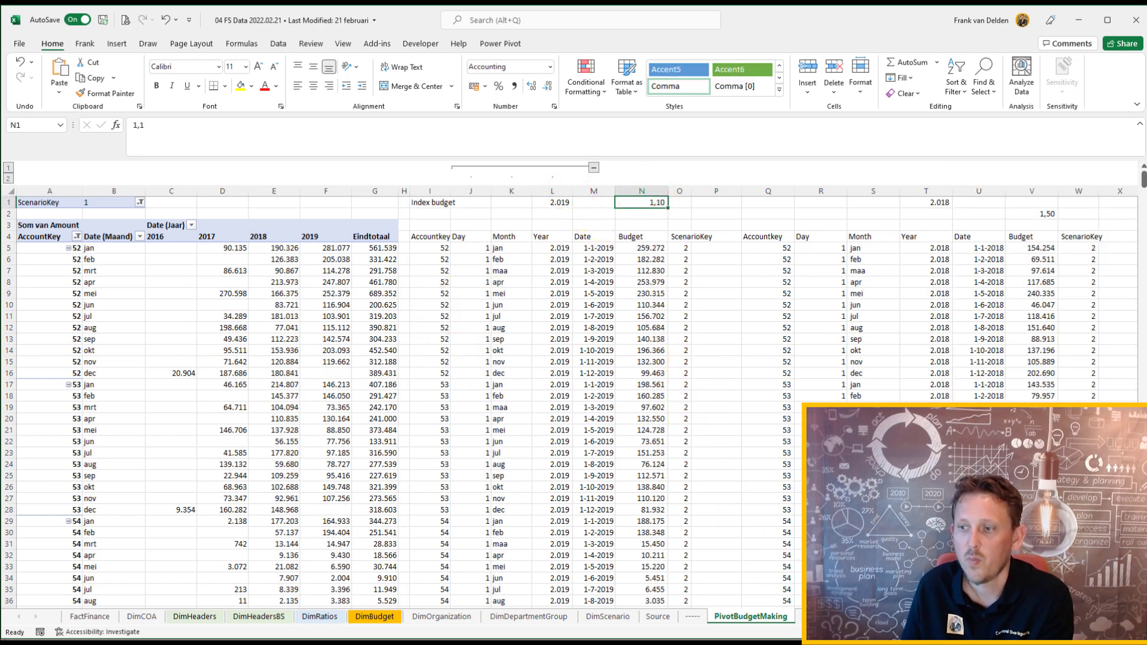
Inspect a 2019 budget value and a ScenarioKey value in the derived budget table
scroll("right", 3)
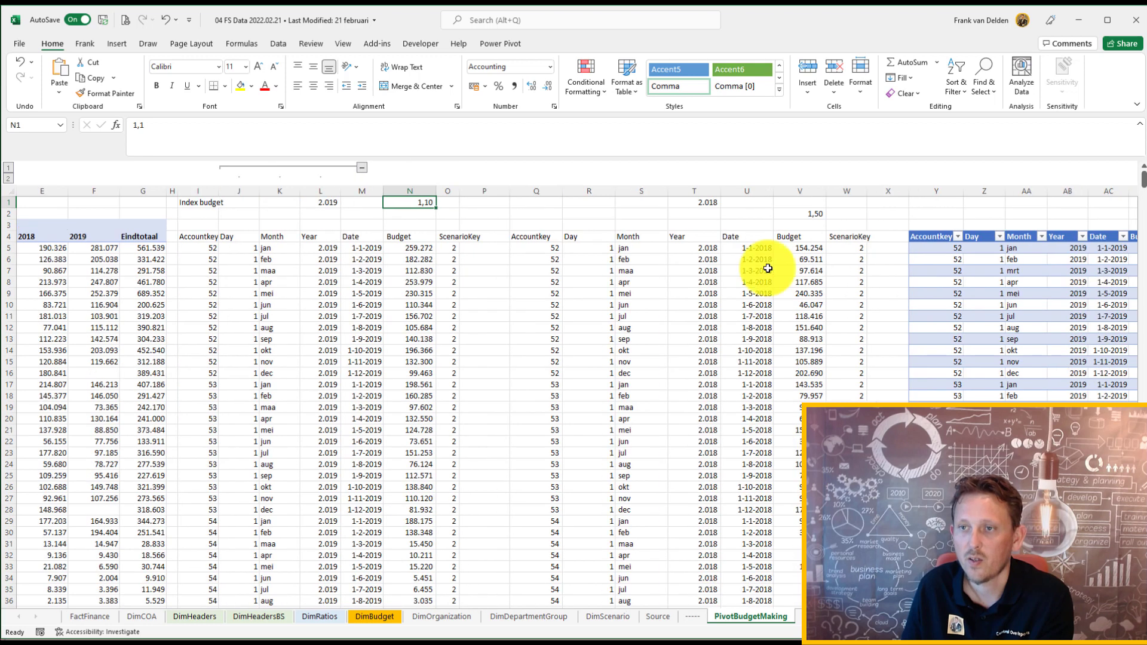
left_click(800, 249)
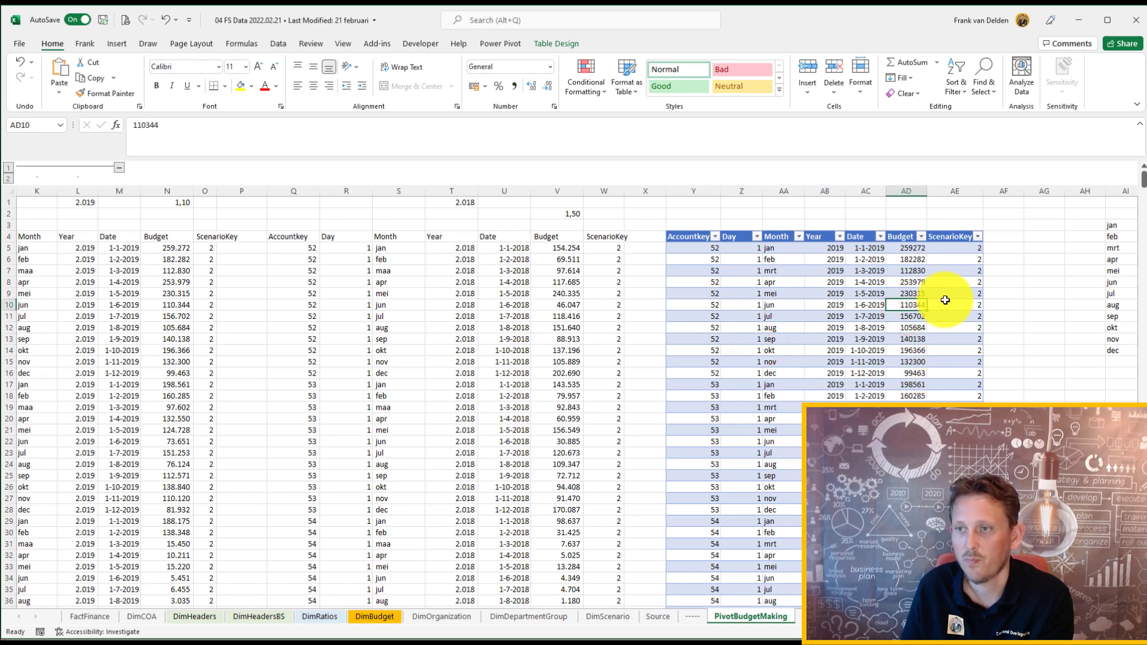
left_click(954, 294)
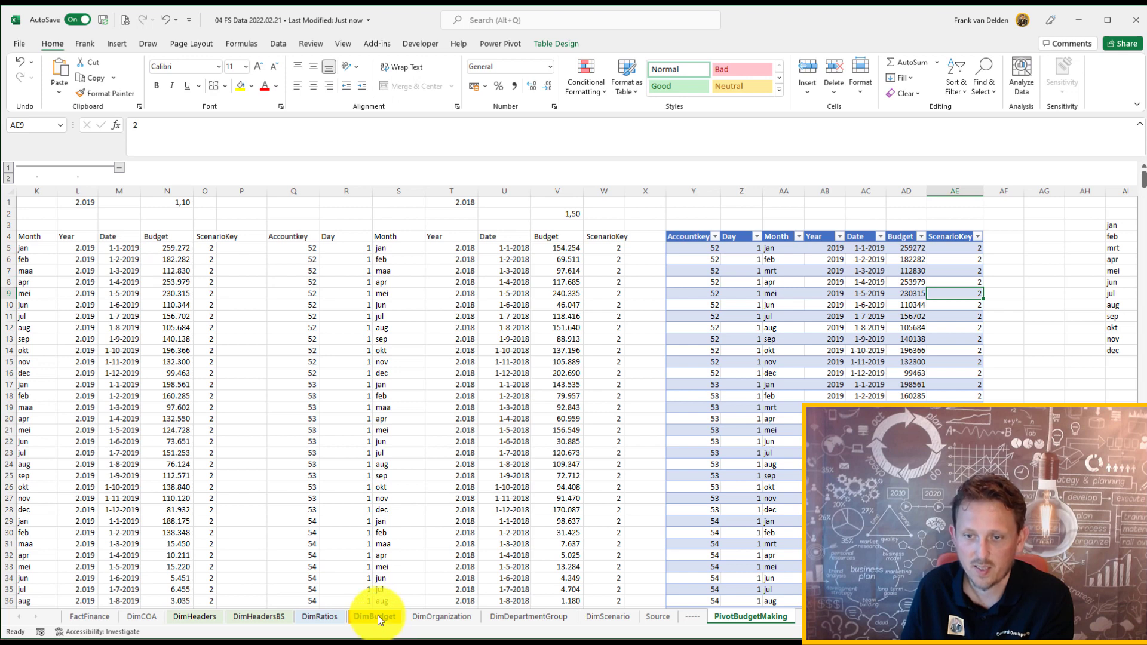
Return to the DimBudget sheet and bring up the Power Pivot data model ribbon
left_click(374, 616)
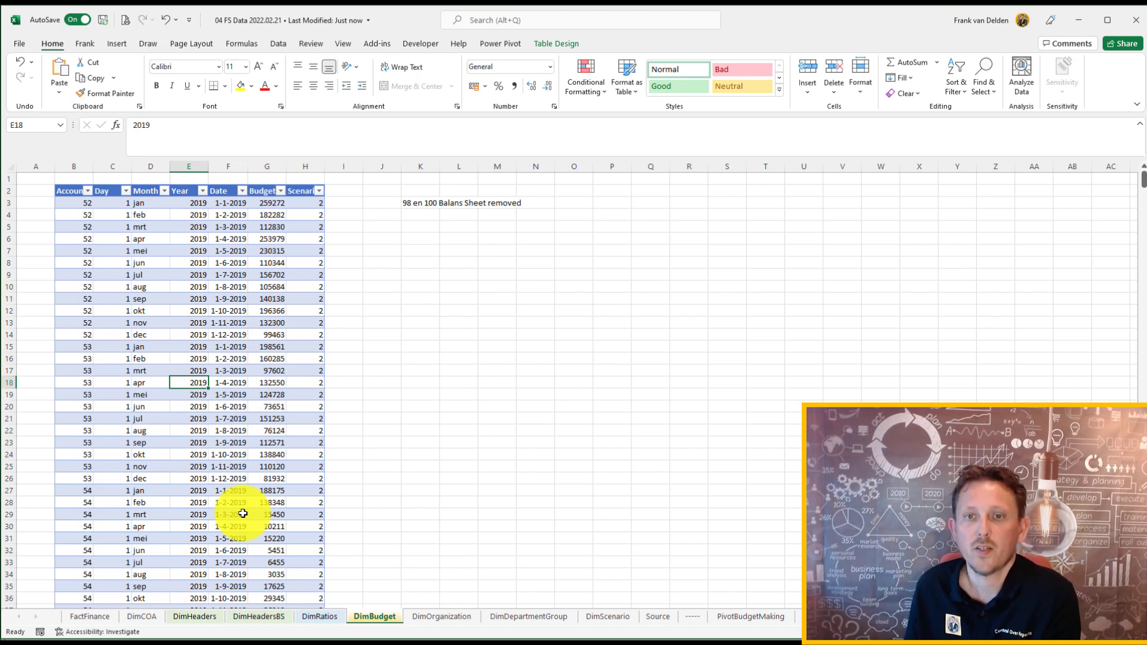
left_click(501, 43)
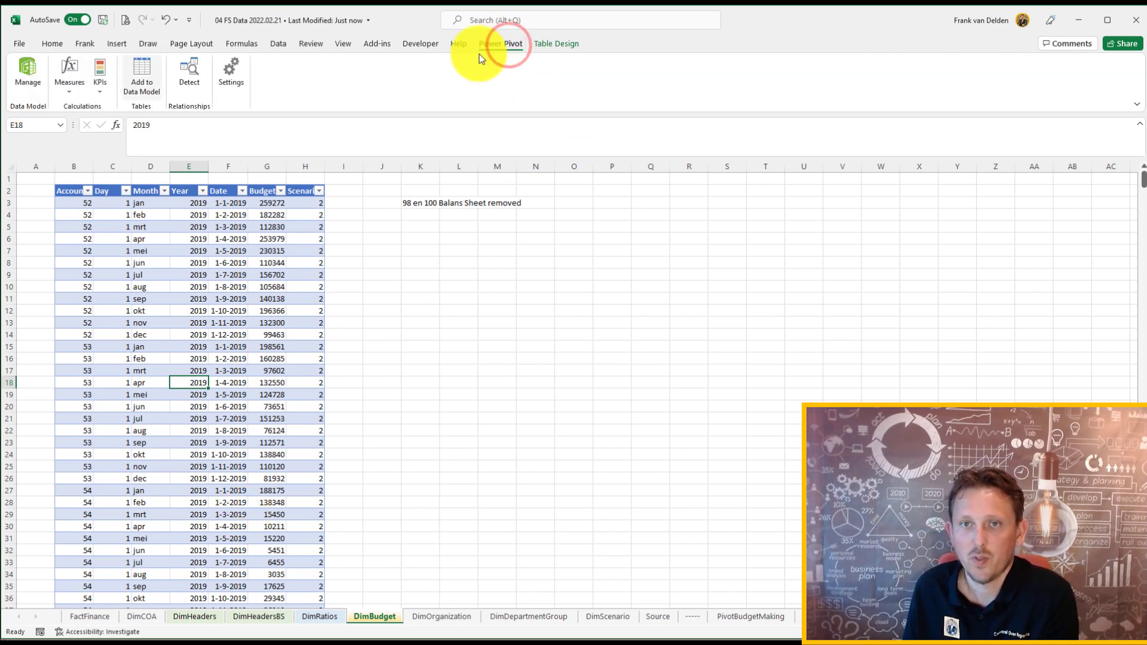